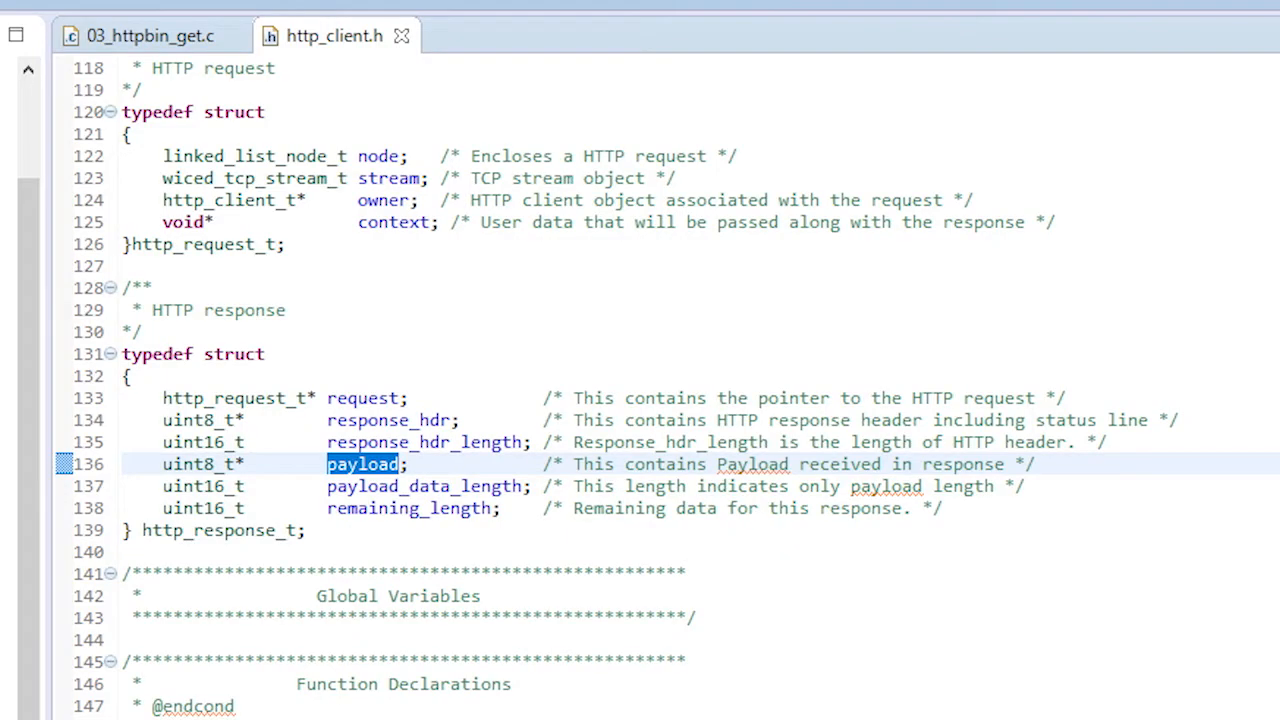
# Highlight the response struct's payload and remaining_length fields, then enter httpbin.org/html in Chrome.
pyautogui.click(124, 287)
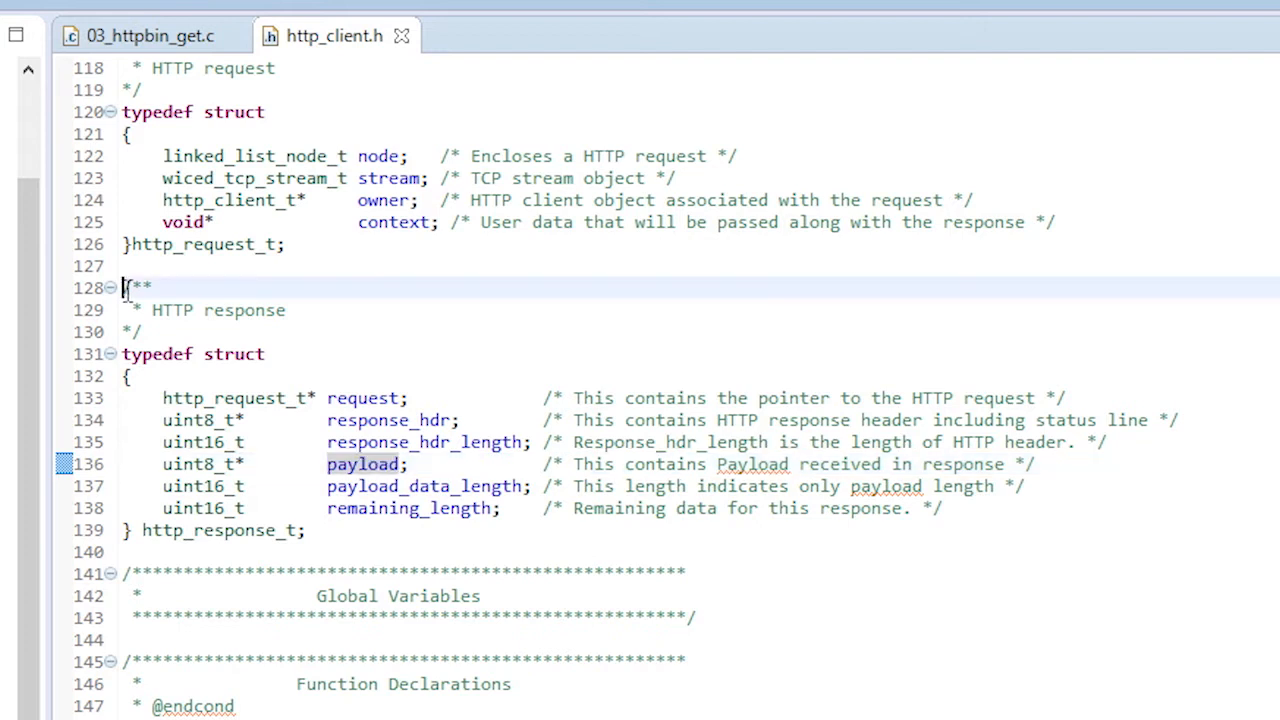
pyautogui.moveTo(122, 288); pyautogui.dragTo(308, 530)
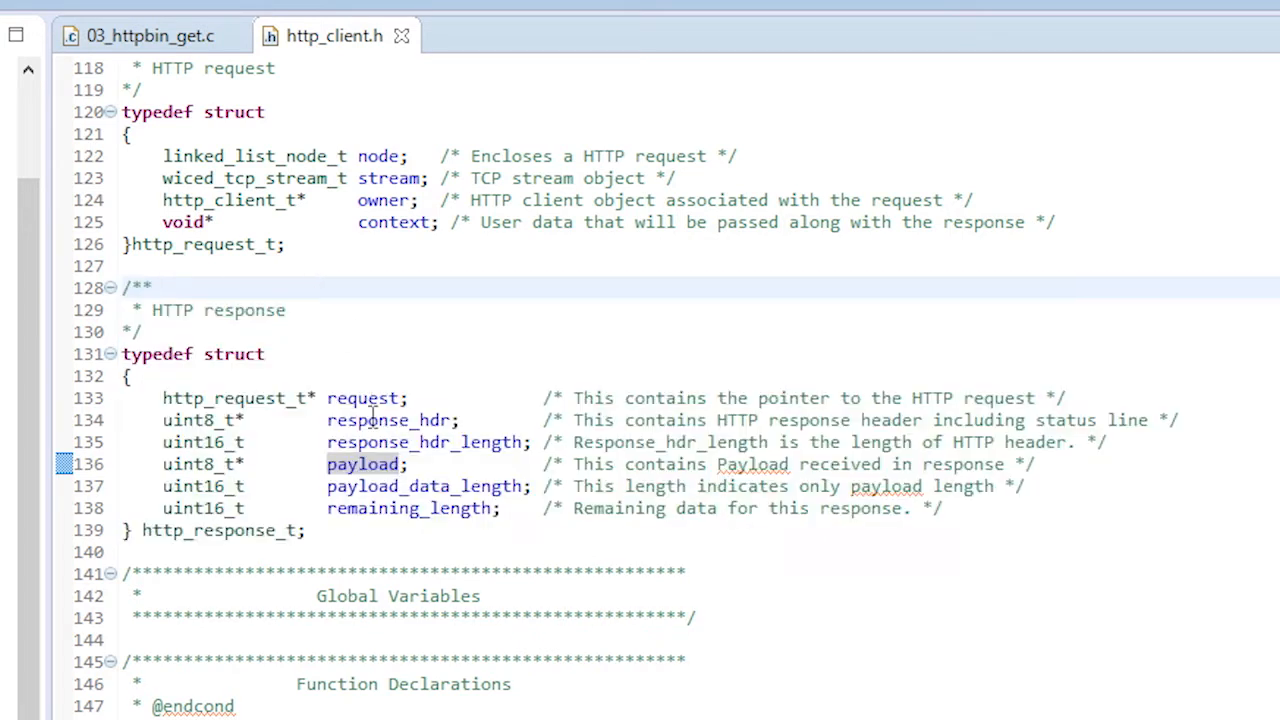
pyautogui.doubleClick(388, 420)
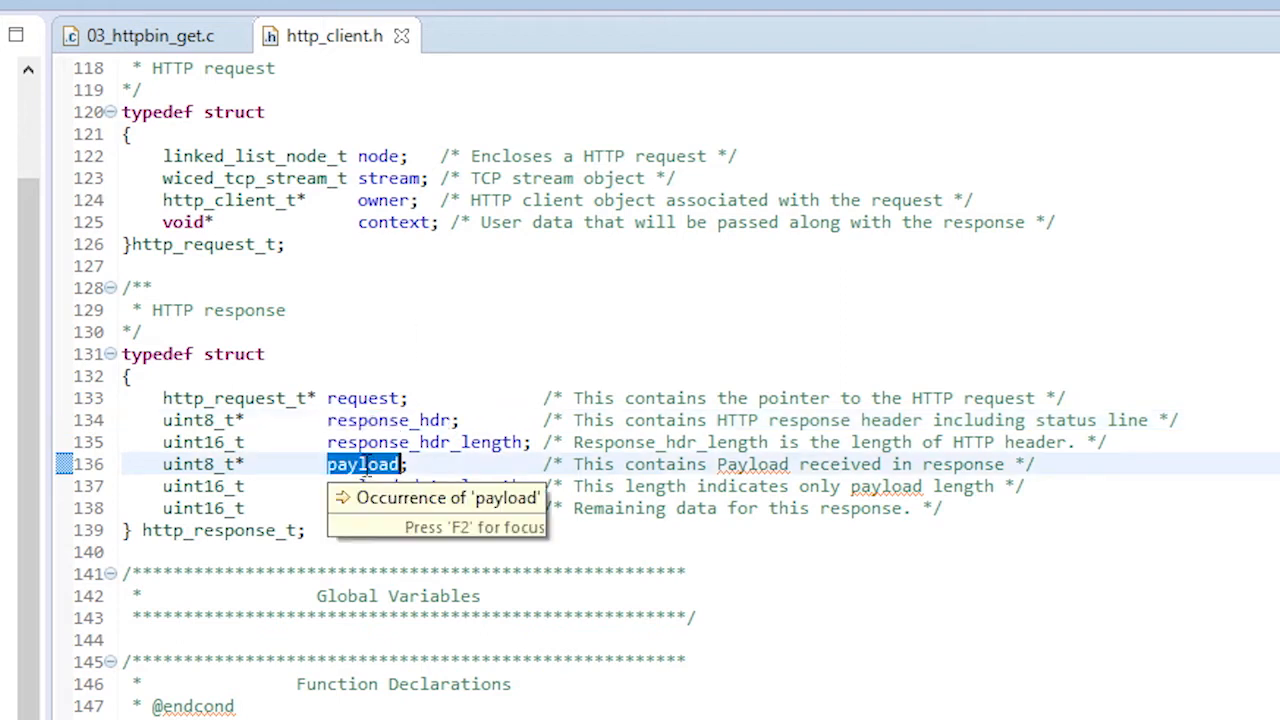
pyautogui.moveTo(143, 382)
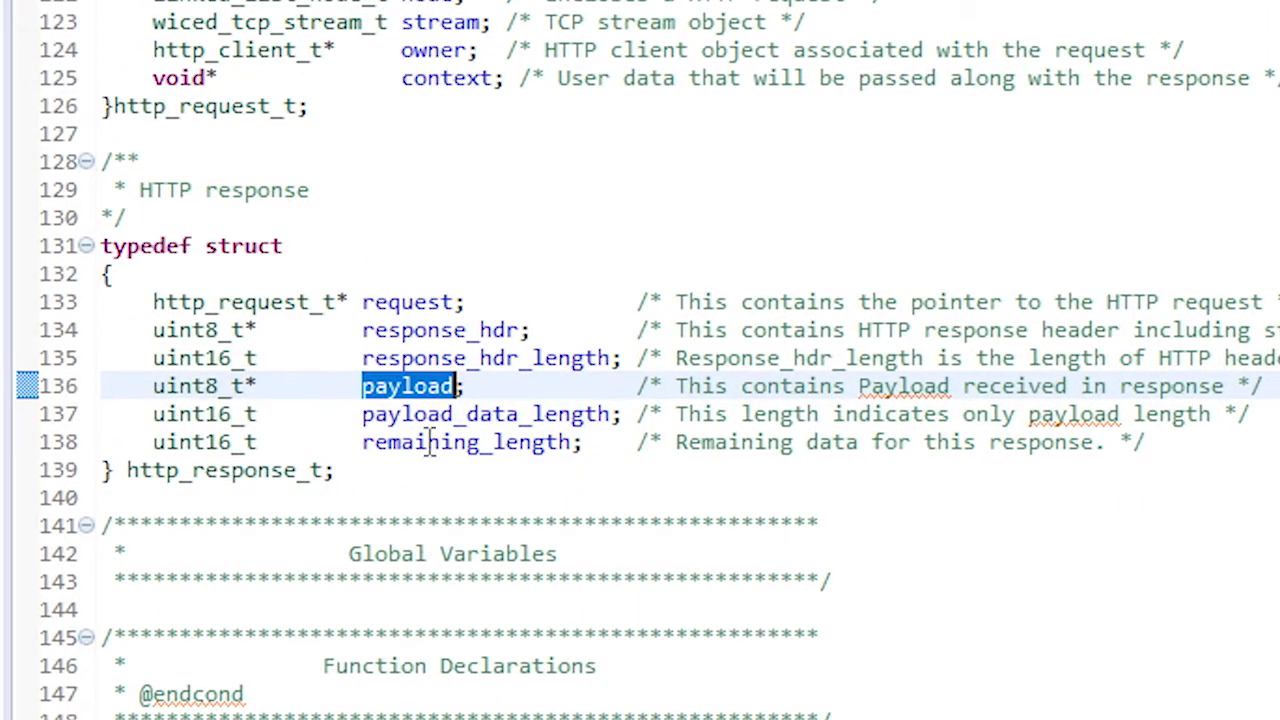
pyautogui.doubleClick(470, 443)
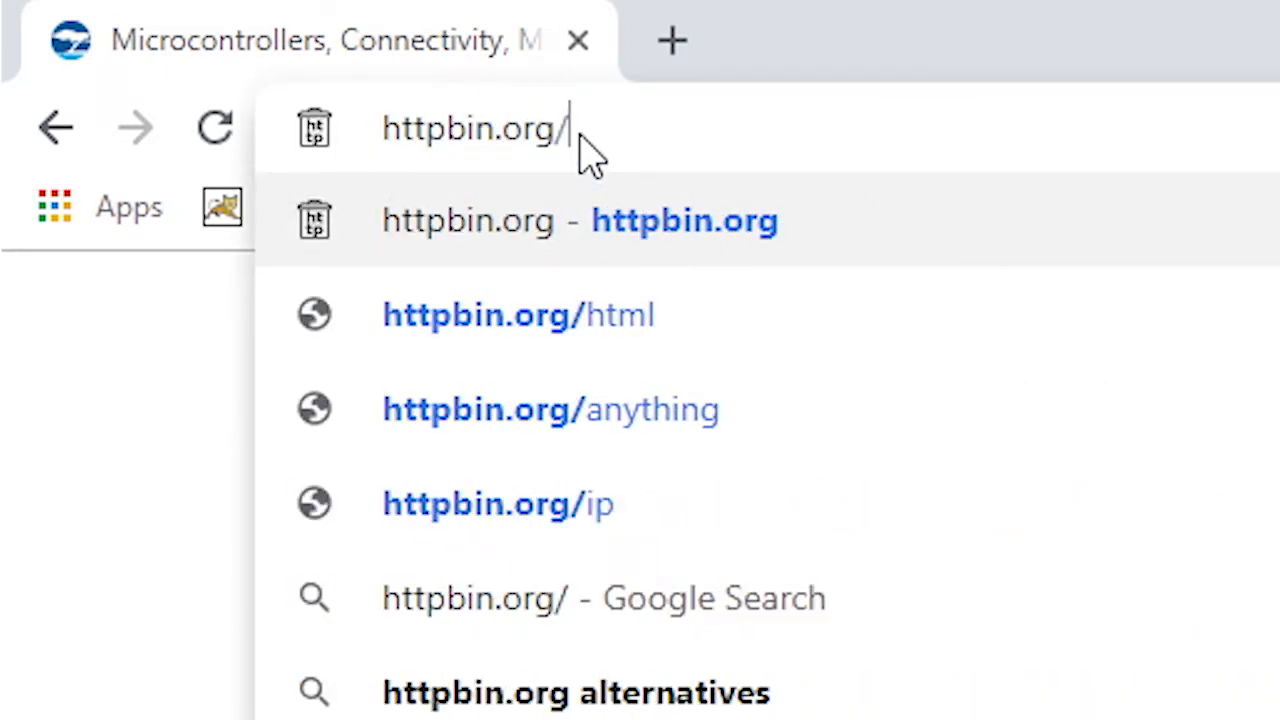
pyautogui.write('html')
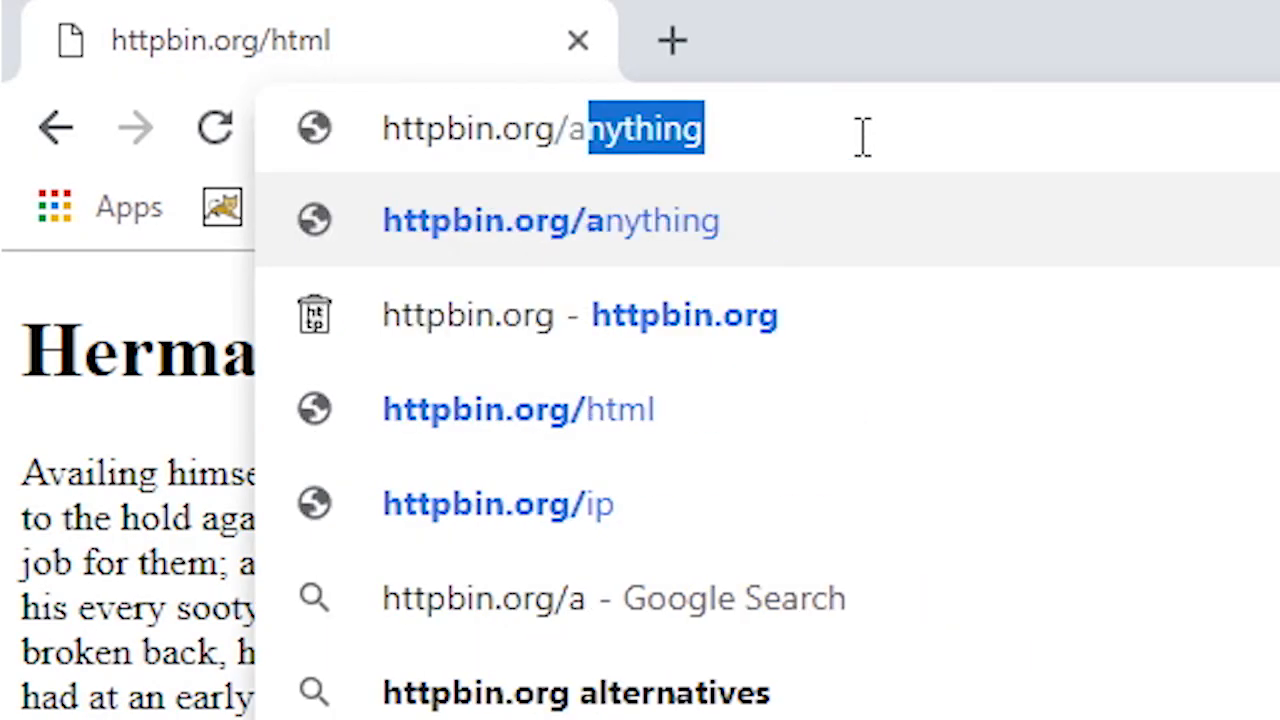
# Load httpbin.org/anything, showing the JSON echo with headers, origin and URL.
pyautogui.press('Enter')
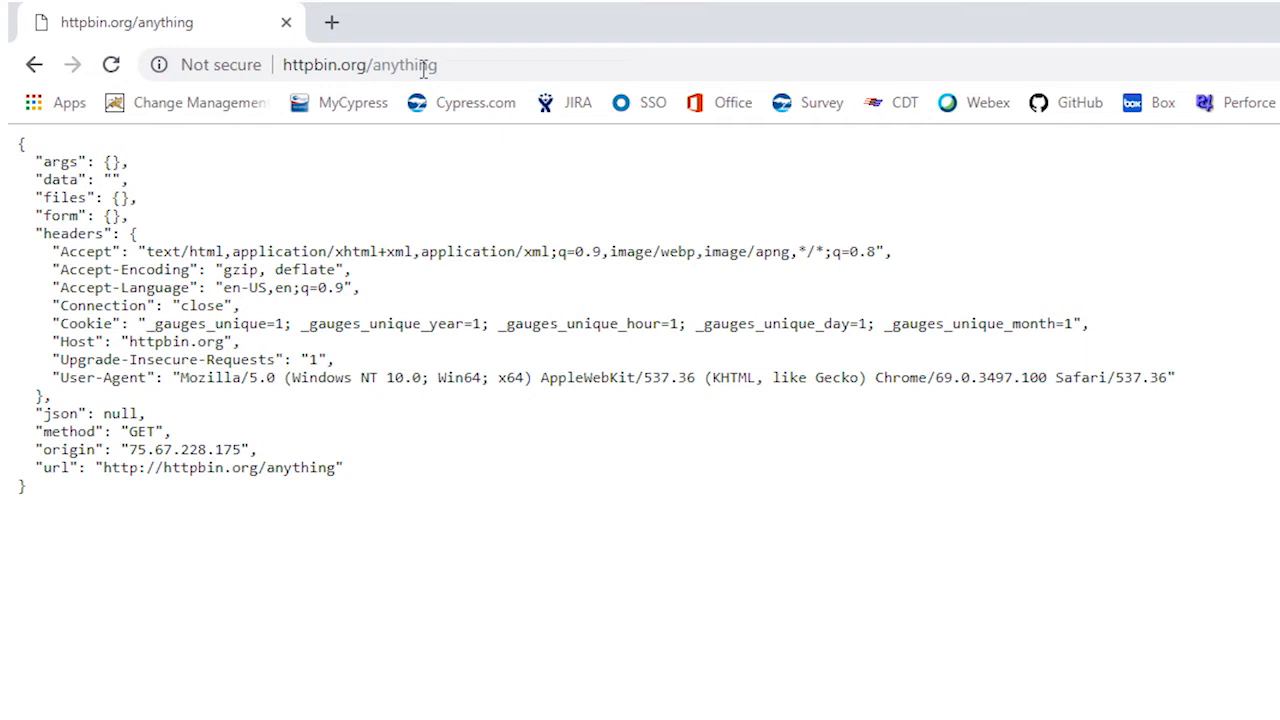
pyautogui.moveTo(410, 100)
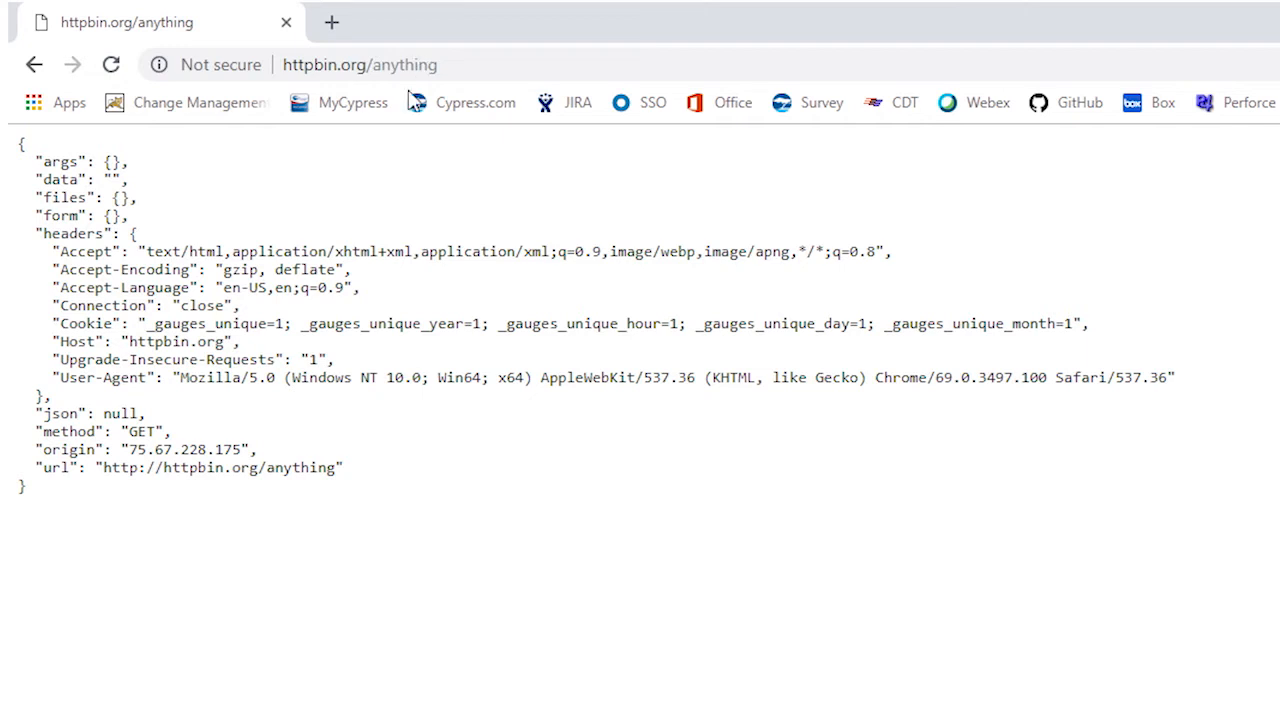
pyautogui.moveTo(340, 176)
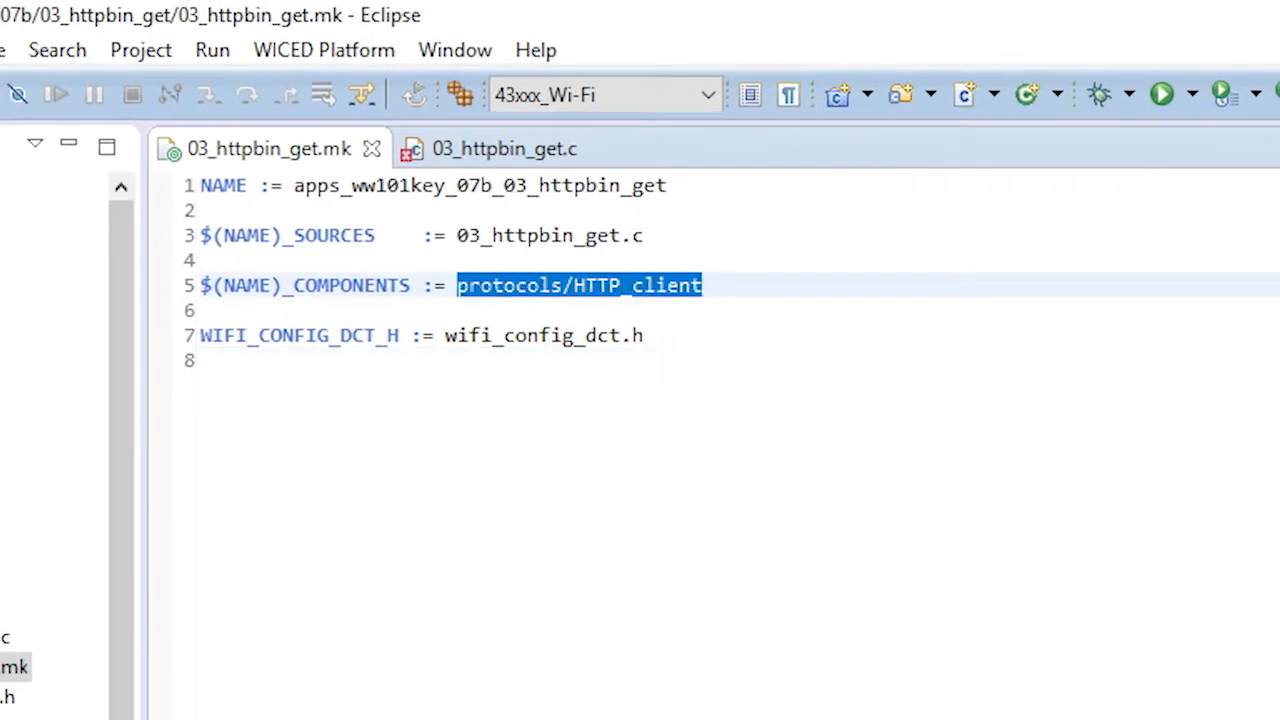
# Show 03_httpbin_get.c, highlight the http_client.h include, and scroll to application_start's host header setup.
pyautogui.click(500, 148)
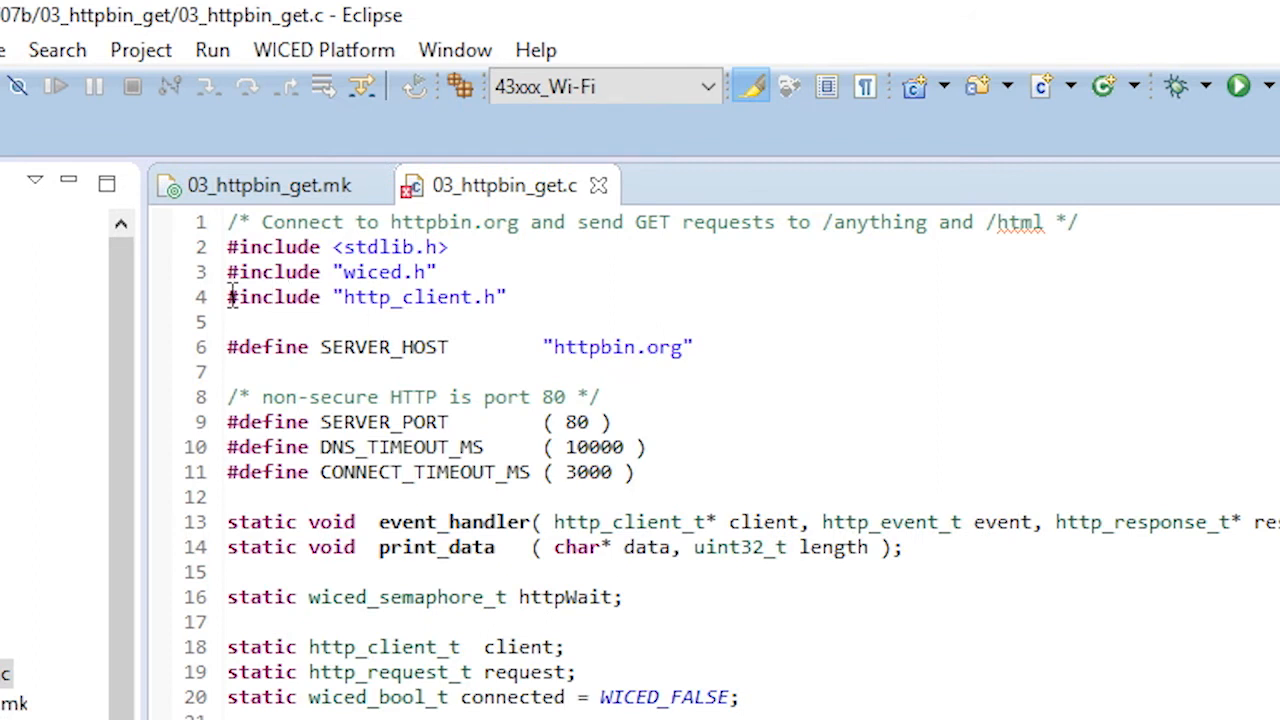
pyautogui.tripleClick(366, 296)
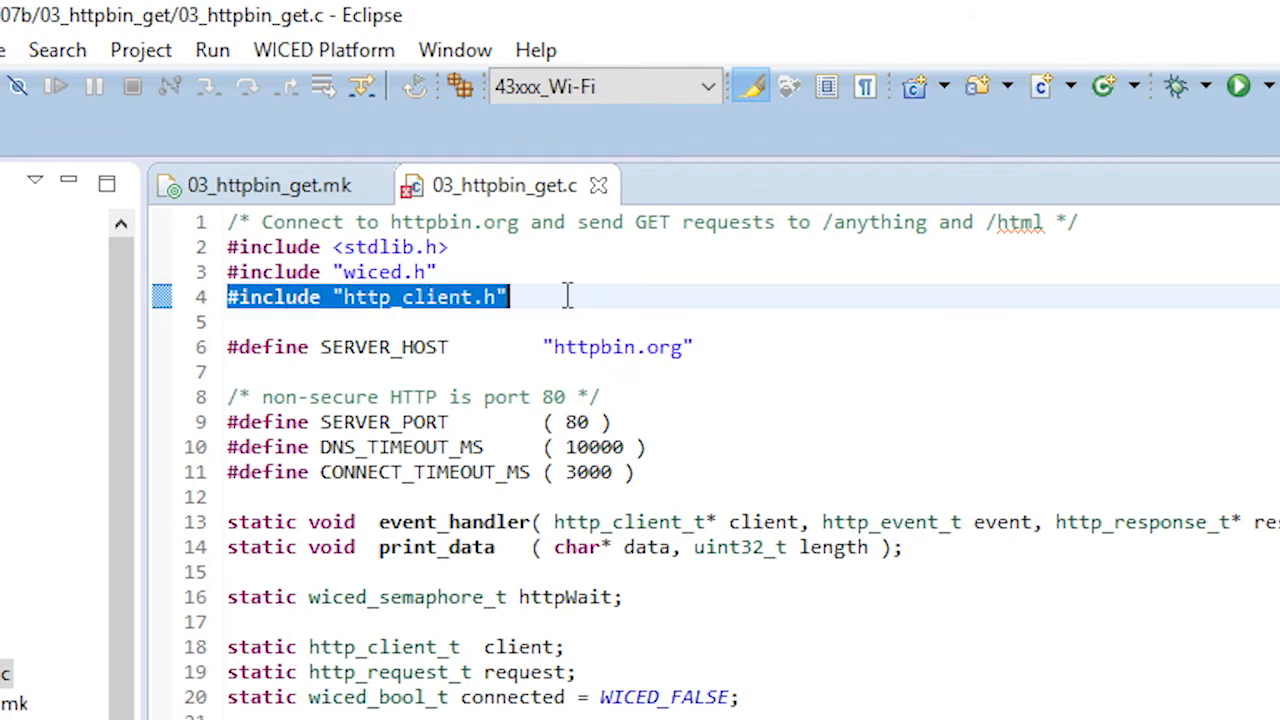
pyautogui.click(229, 347)
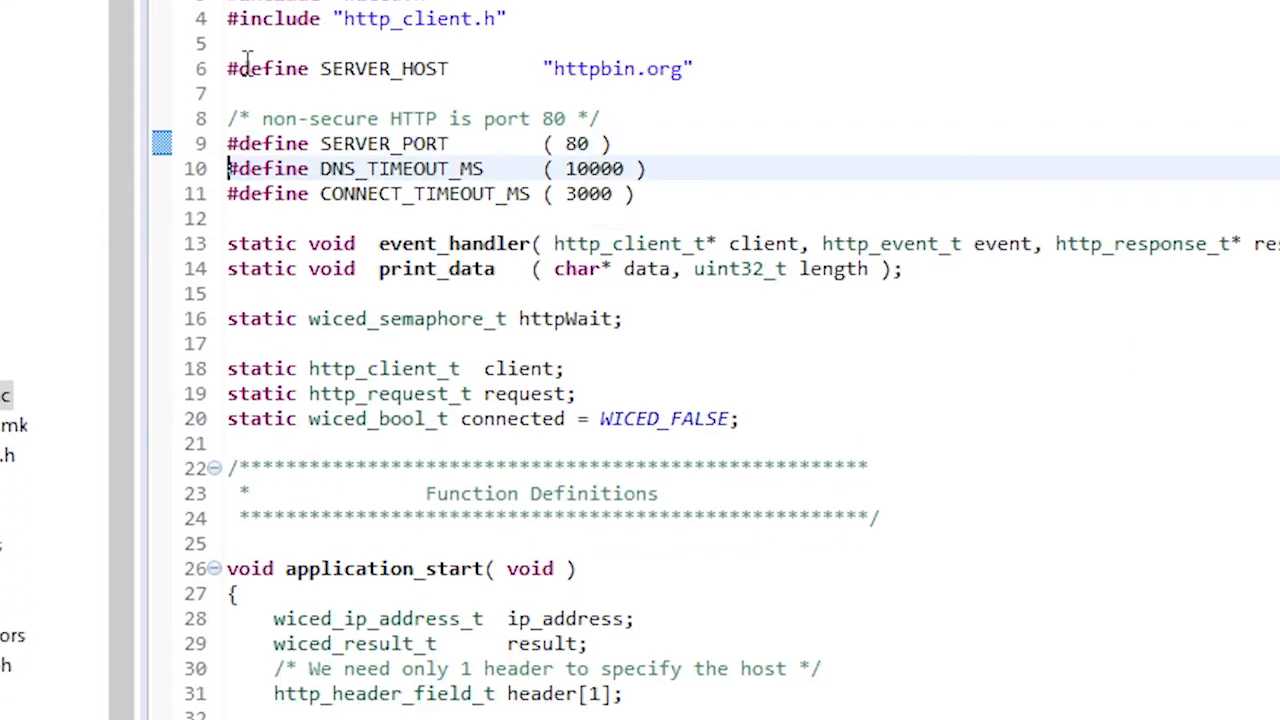
pyautogui.scroll(-3)
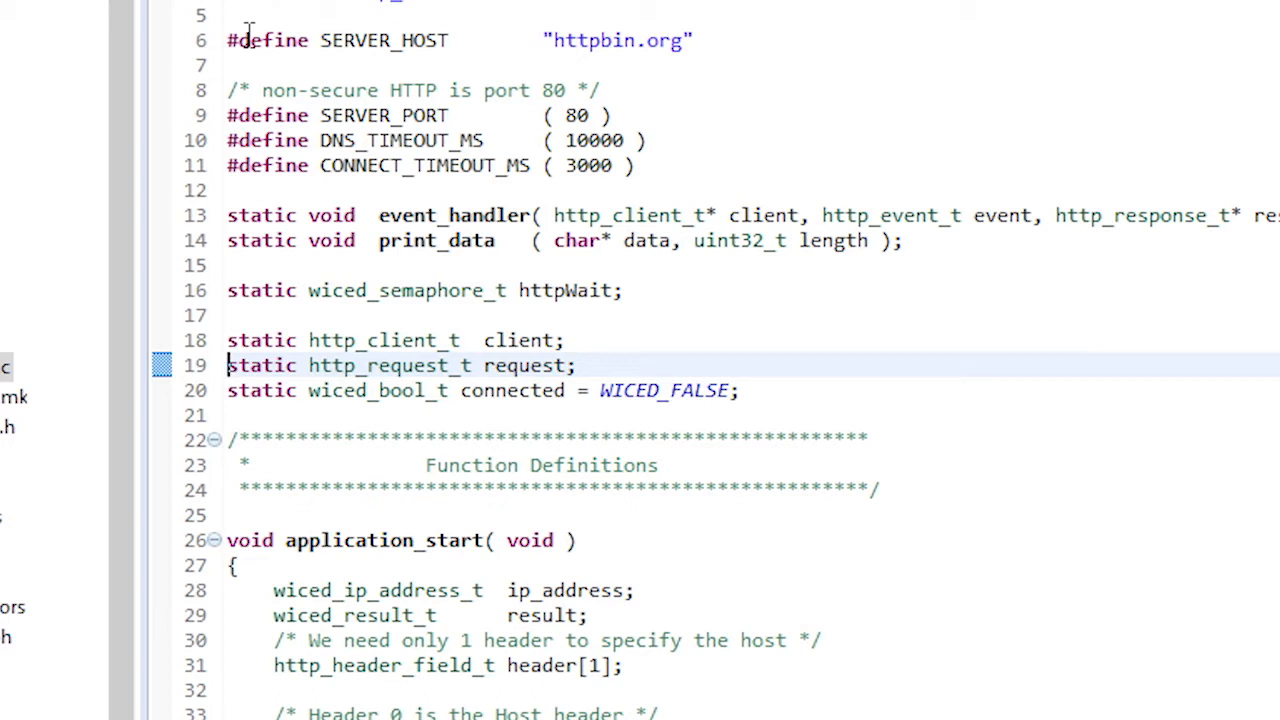
pyautogui.scroll(-3)
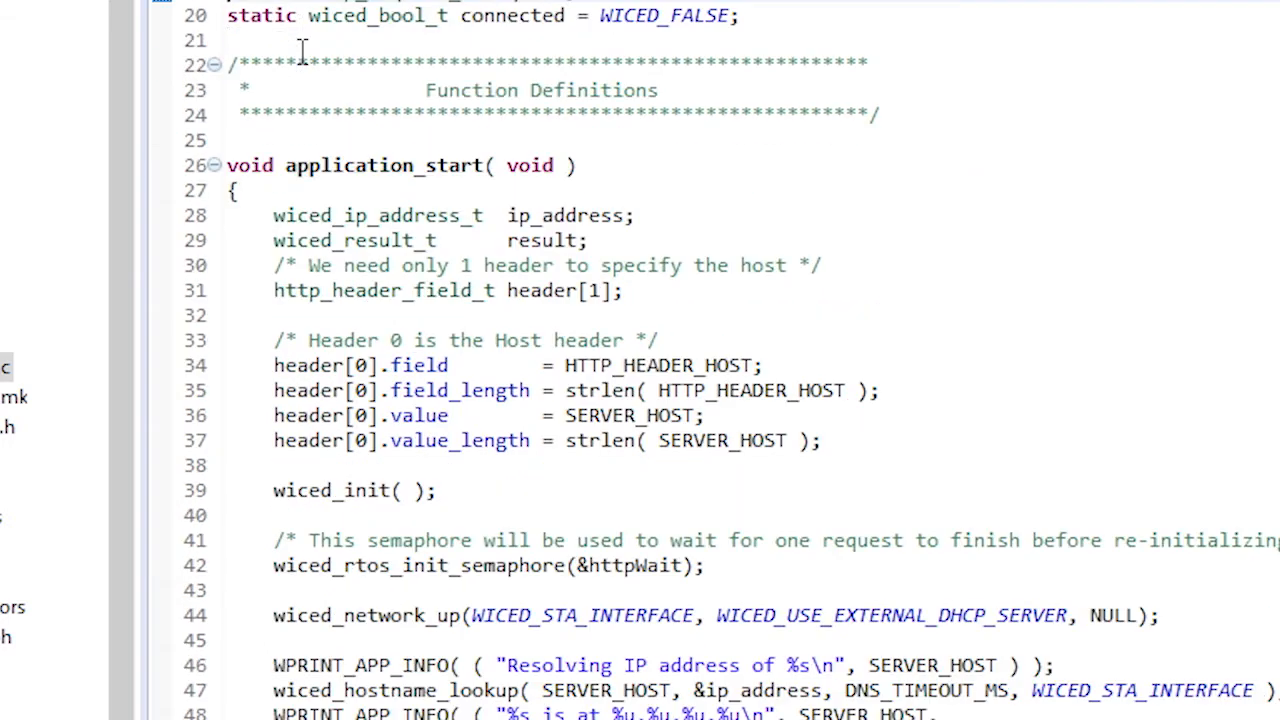
pyautogui.scroll(-3)
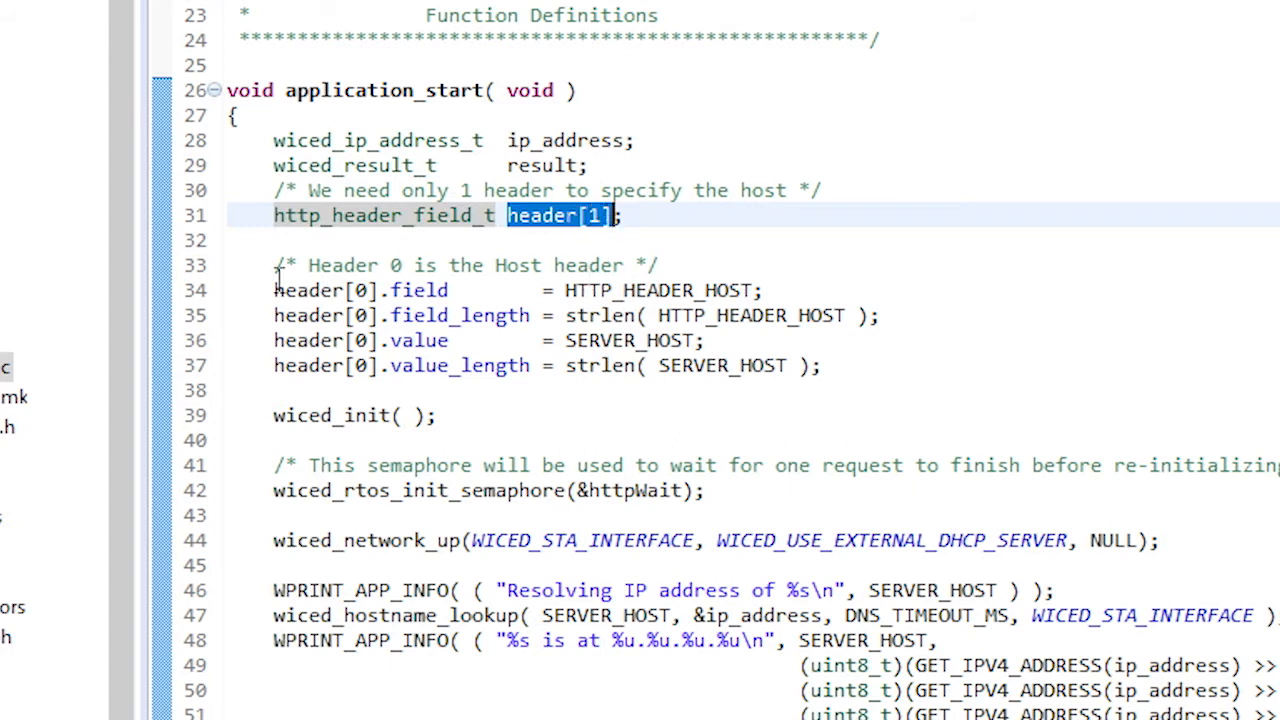
pyautogui.click(232, 215)
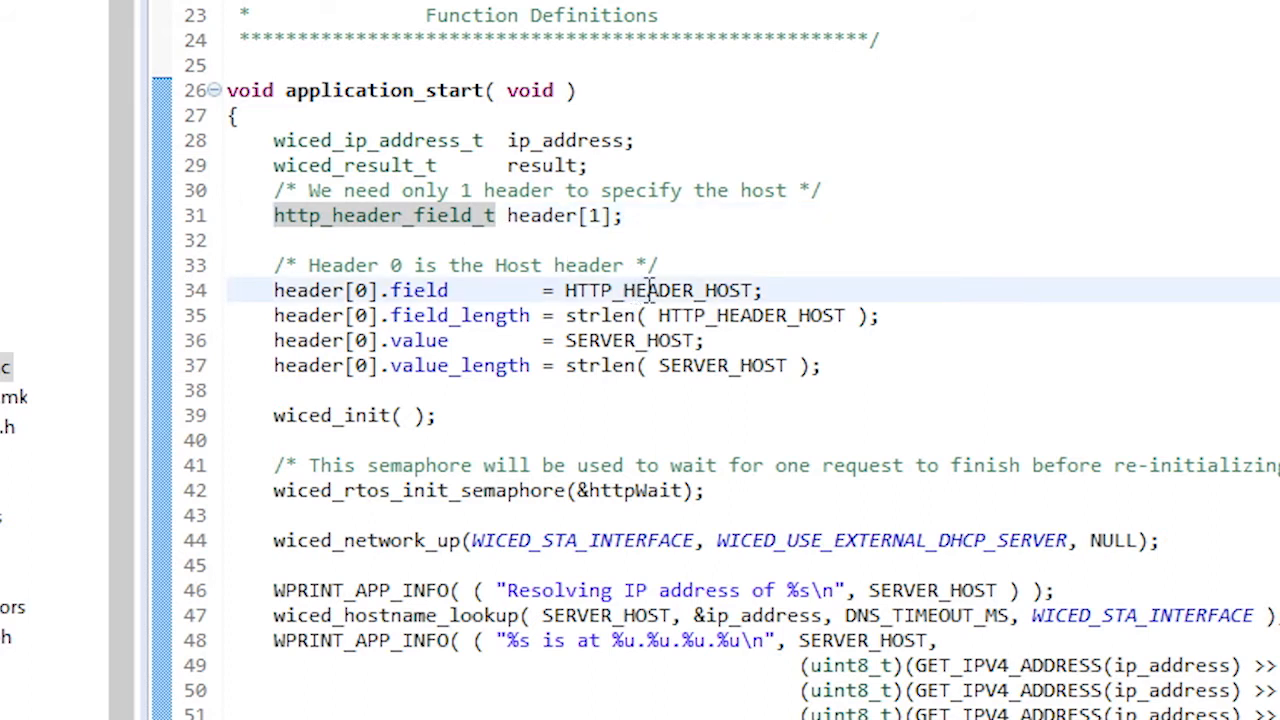
pyautogui.moveTo(647, 290)
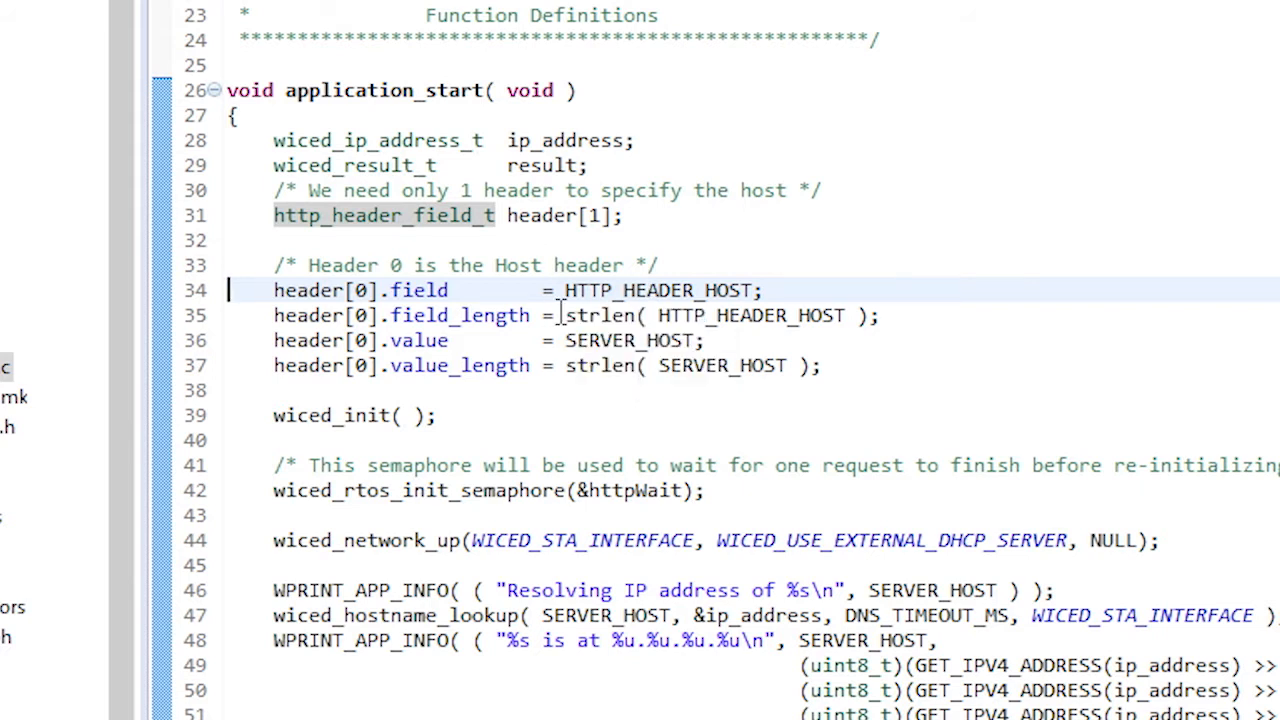
pyautogui.click(258, 315)
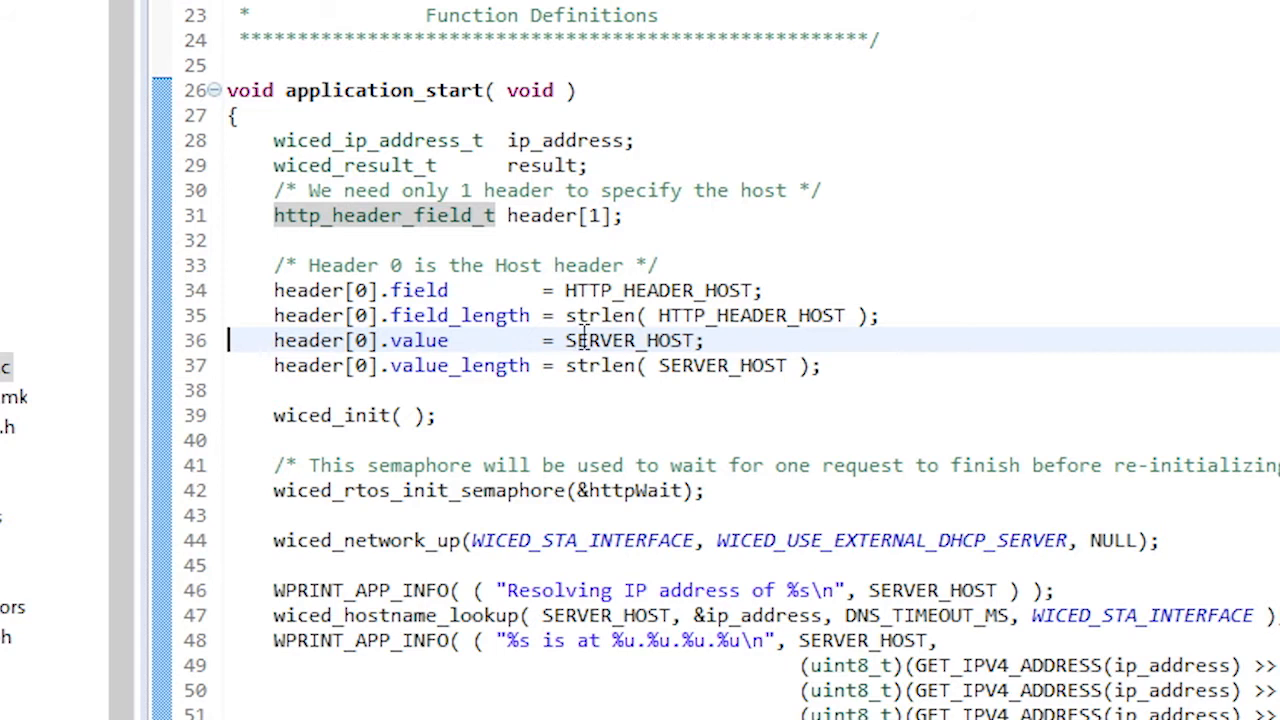
pyautogui.moveTo(581, 340)
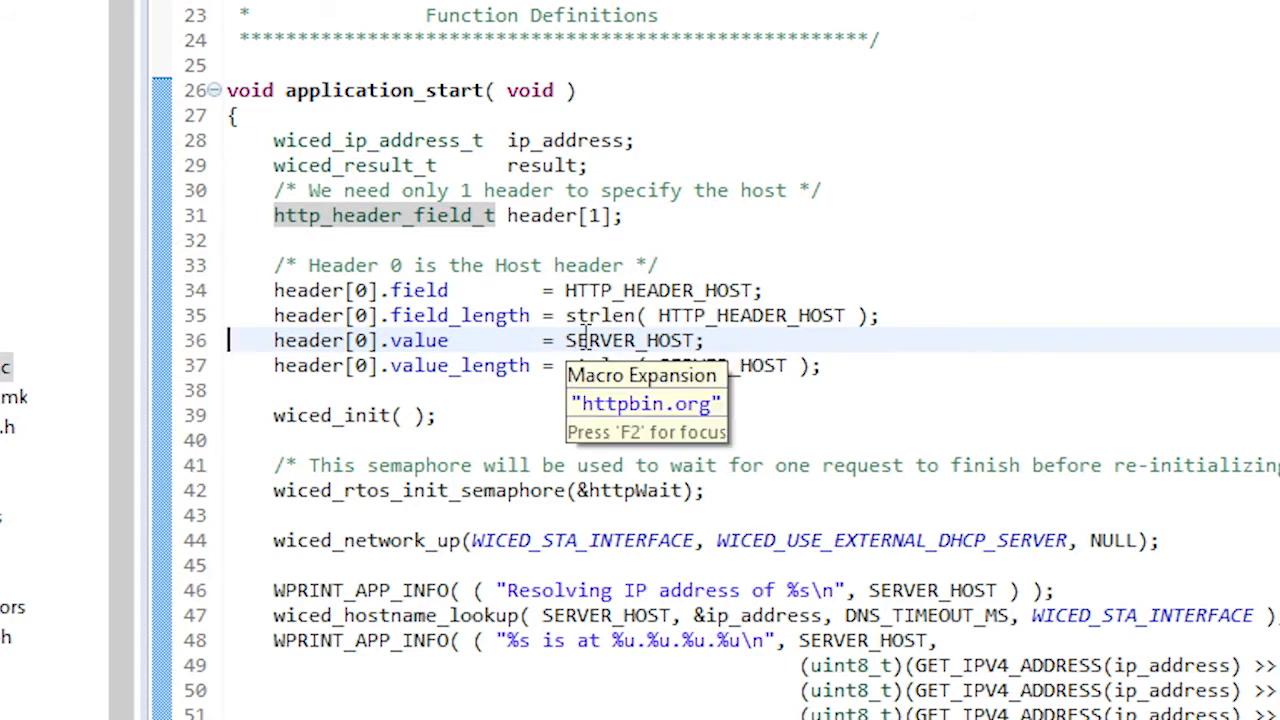
pyautogui.moveTo(229, 340)
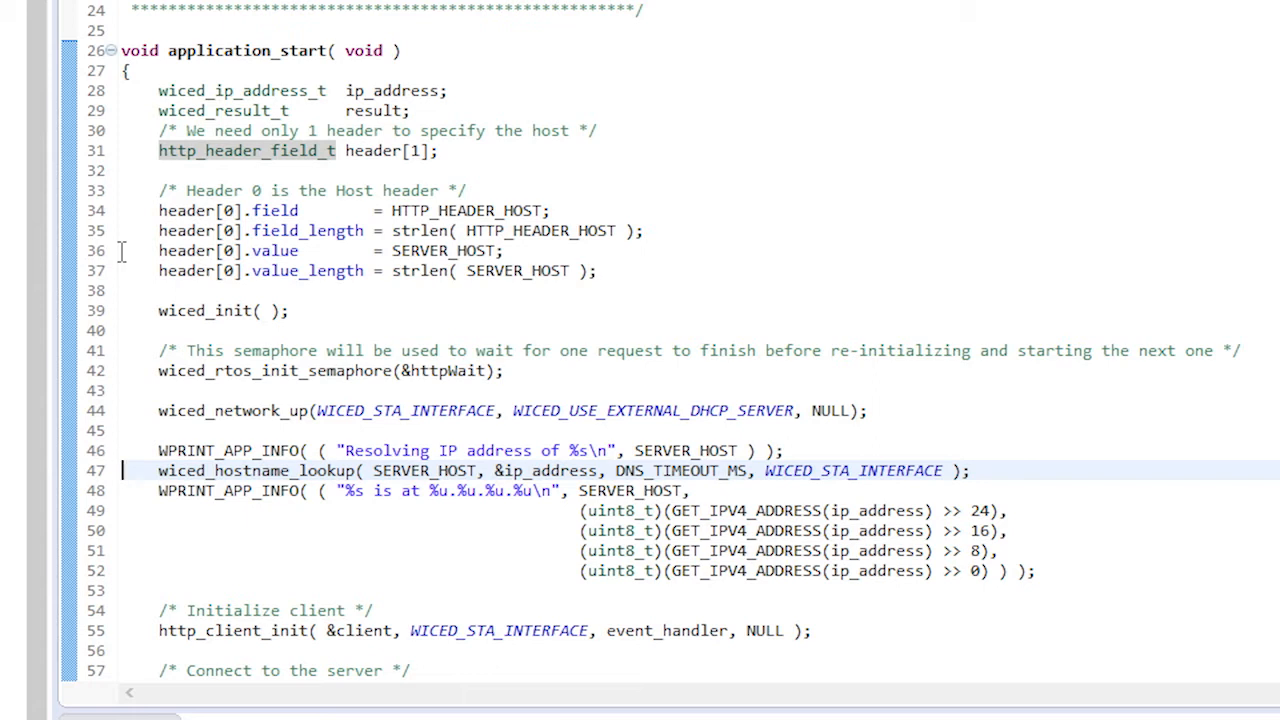
pyautogui.scroll(-3)
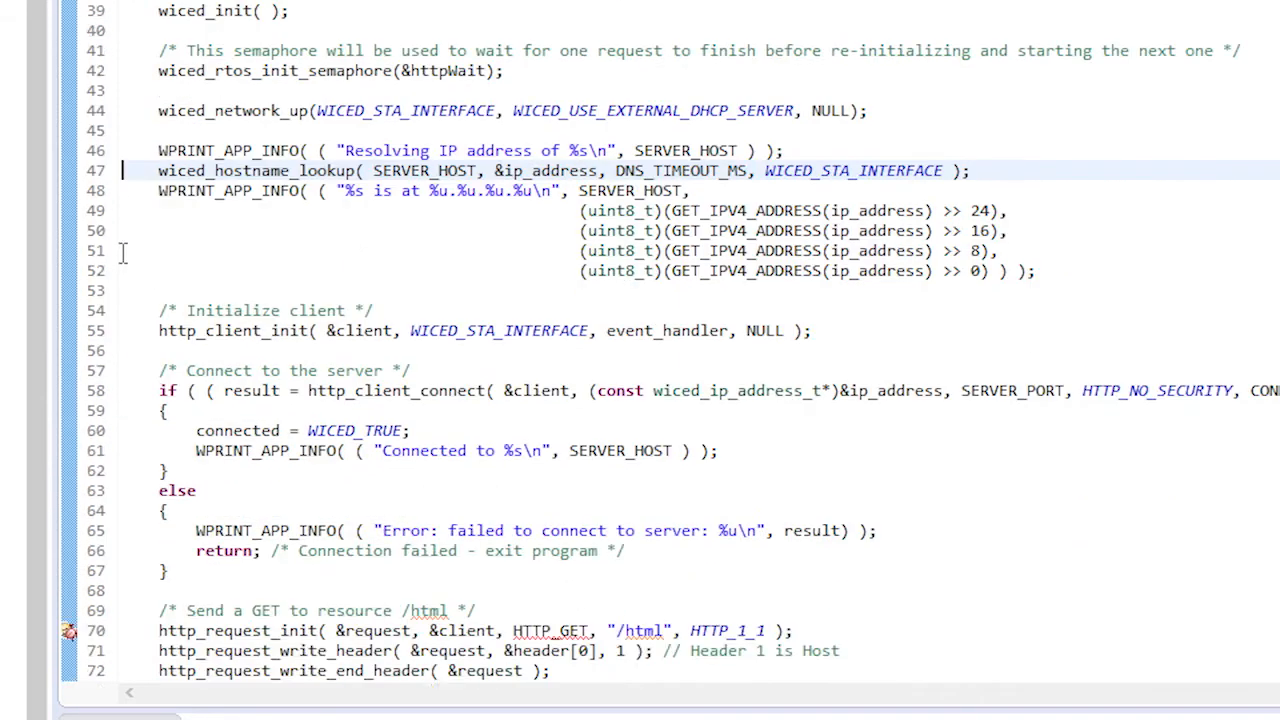
pyautogui.scroll(-3)
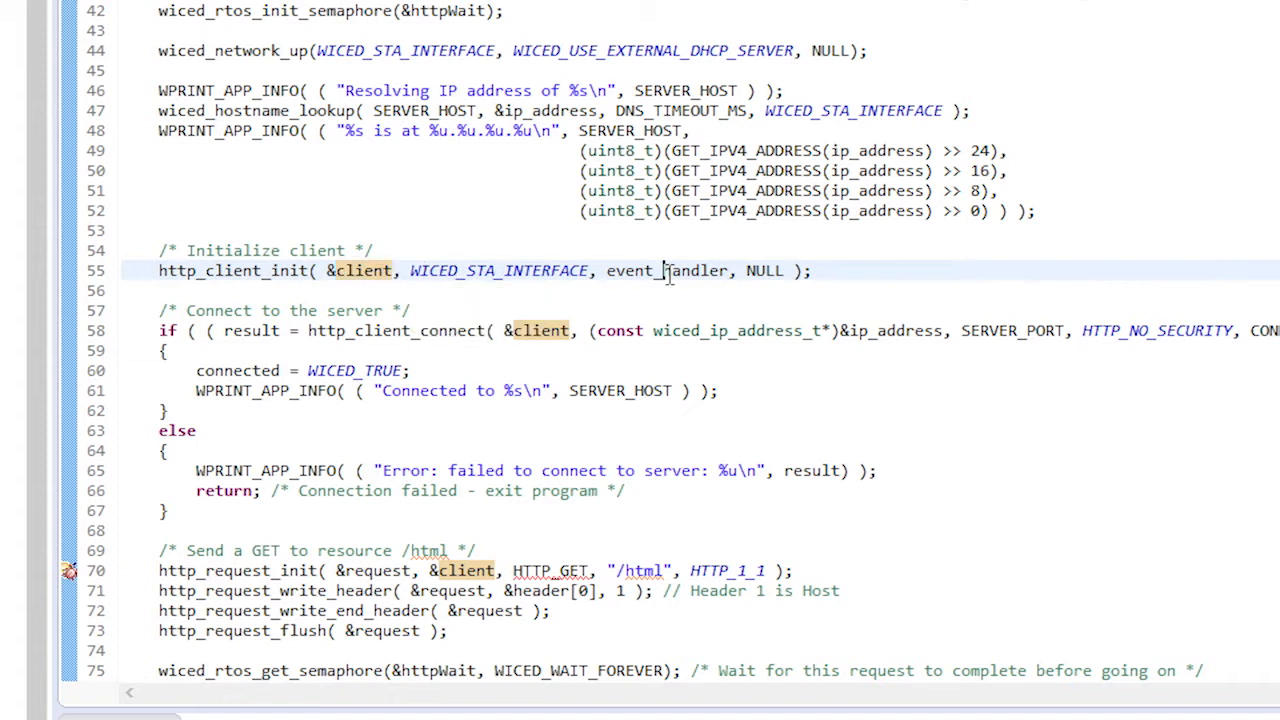
pyautogui.doubleClick(667, 270)
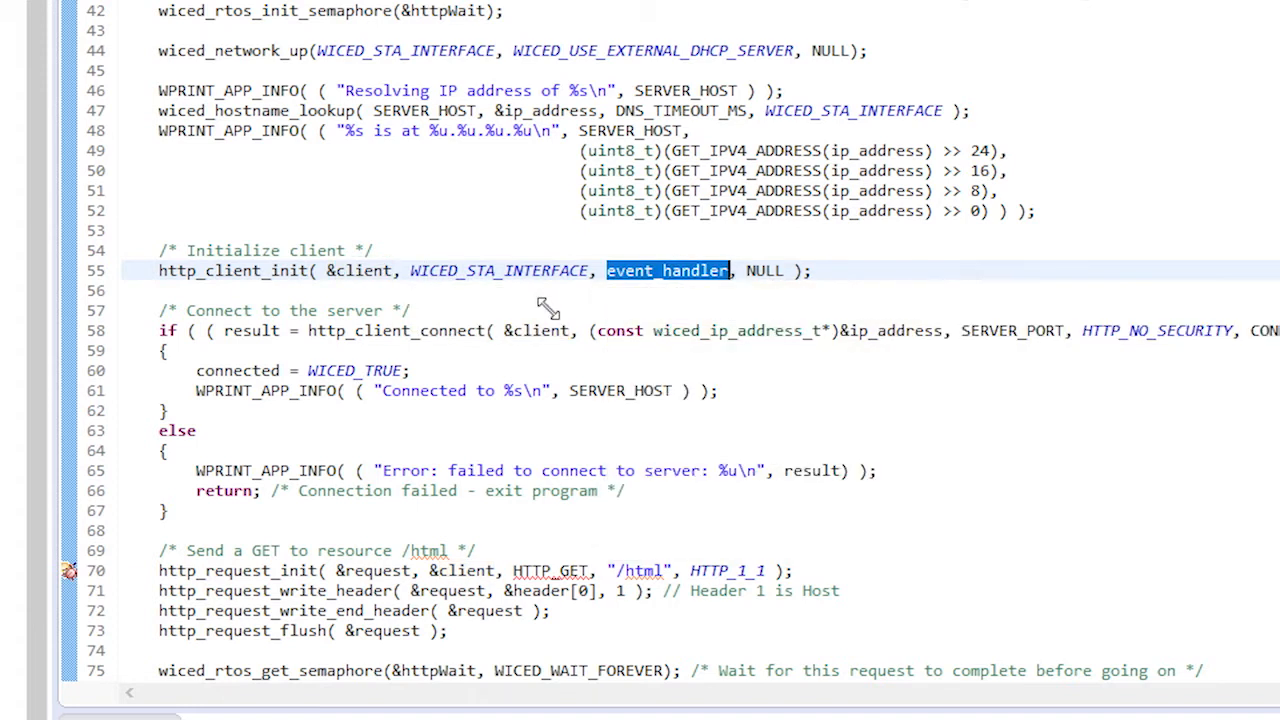
pyautogui.moveTo(505, 317)
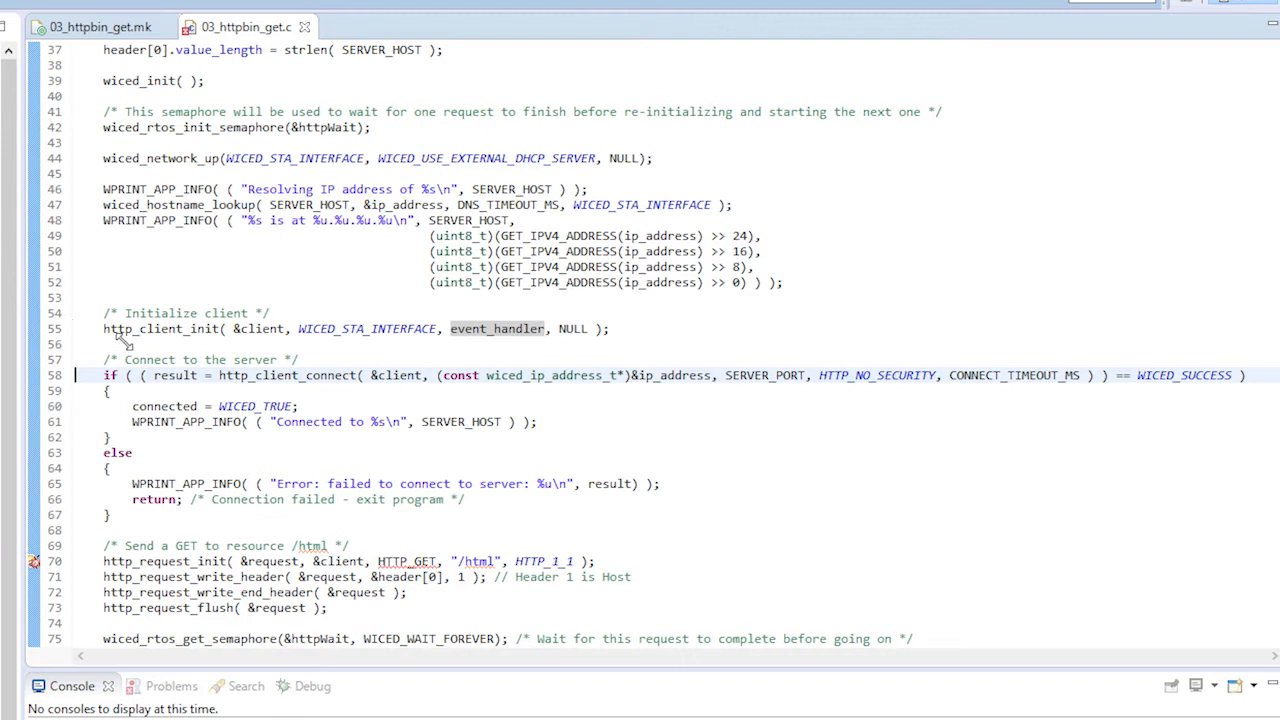
pyautogui.moveTo(660, 375)
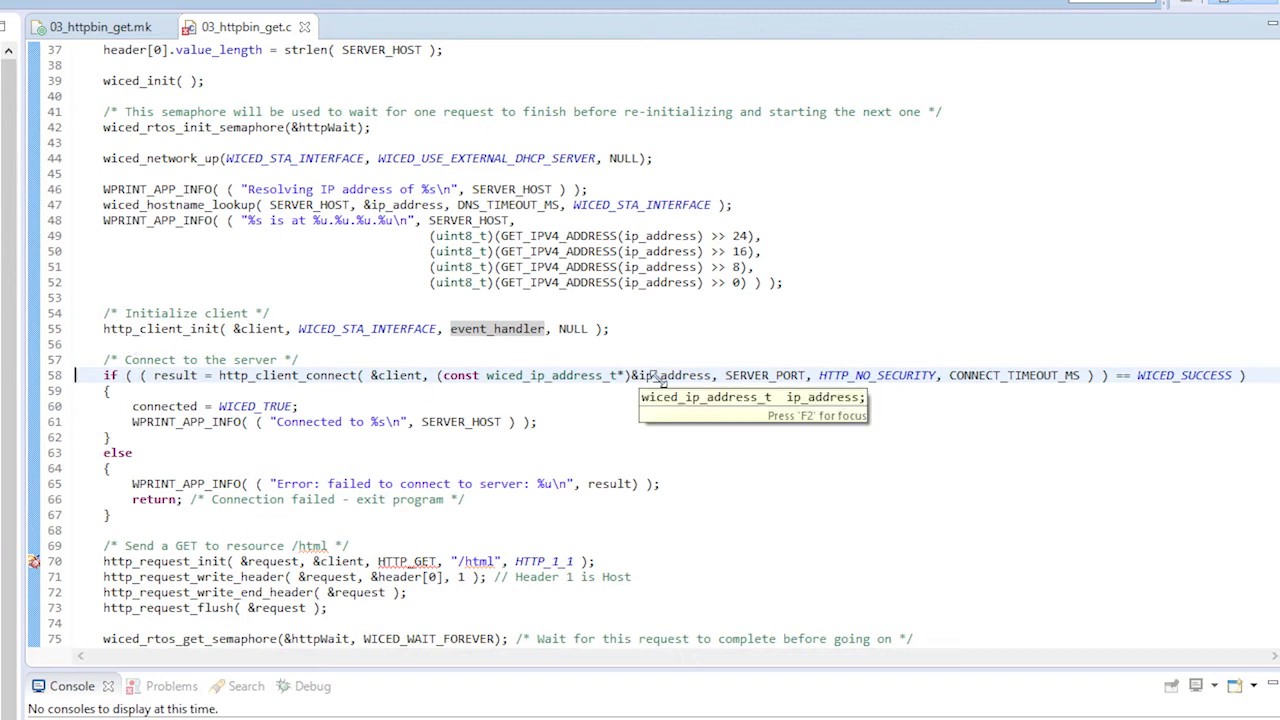
pyautogui.moveTo(750, 367)
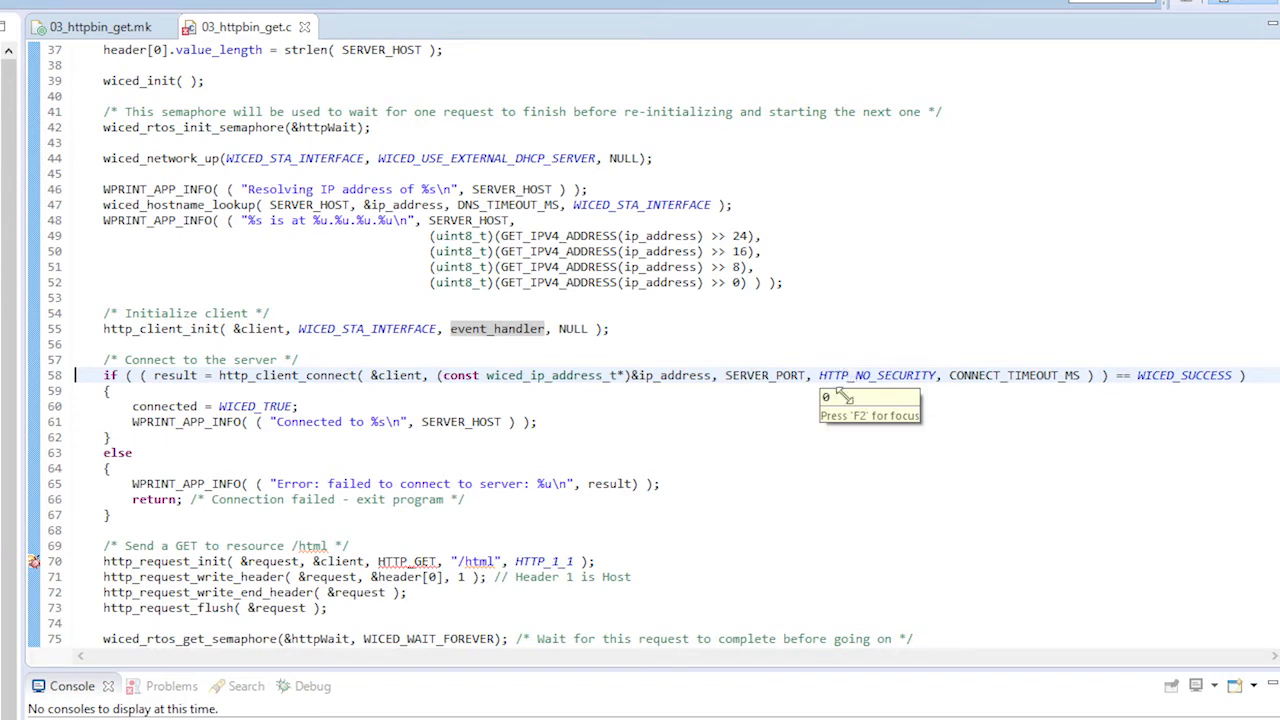
pyautogui.moveTo(858, 332)
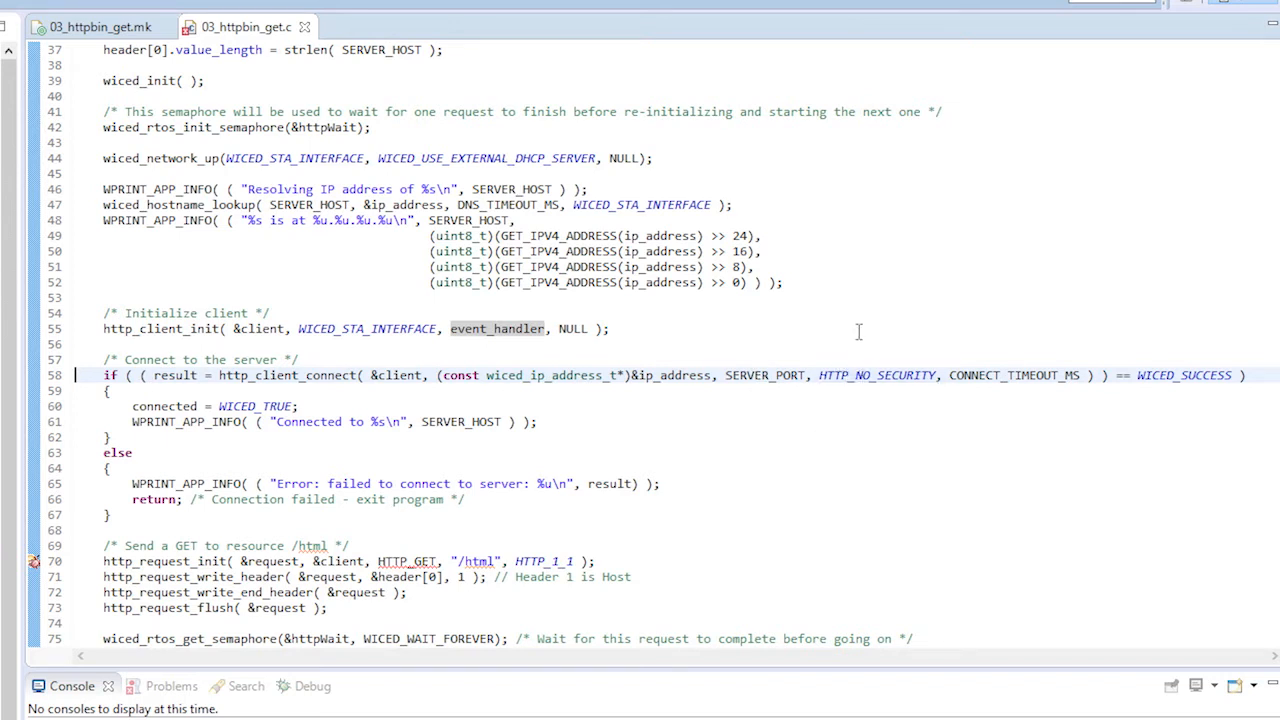
pyautogui.moveTo(987, 375)
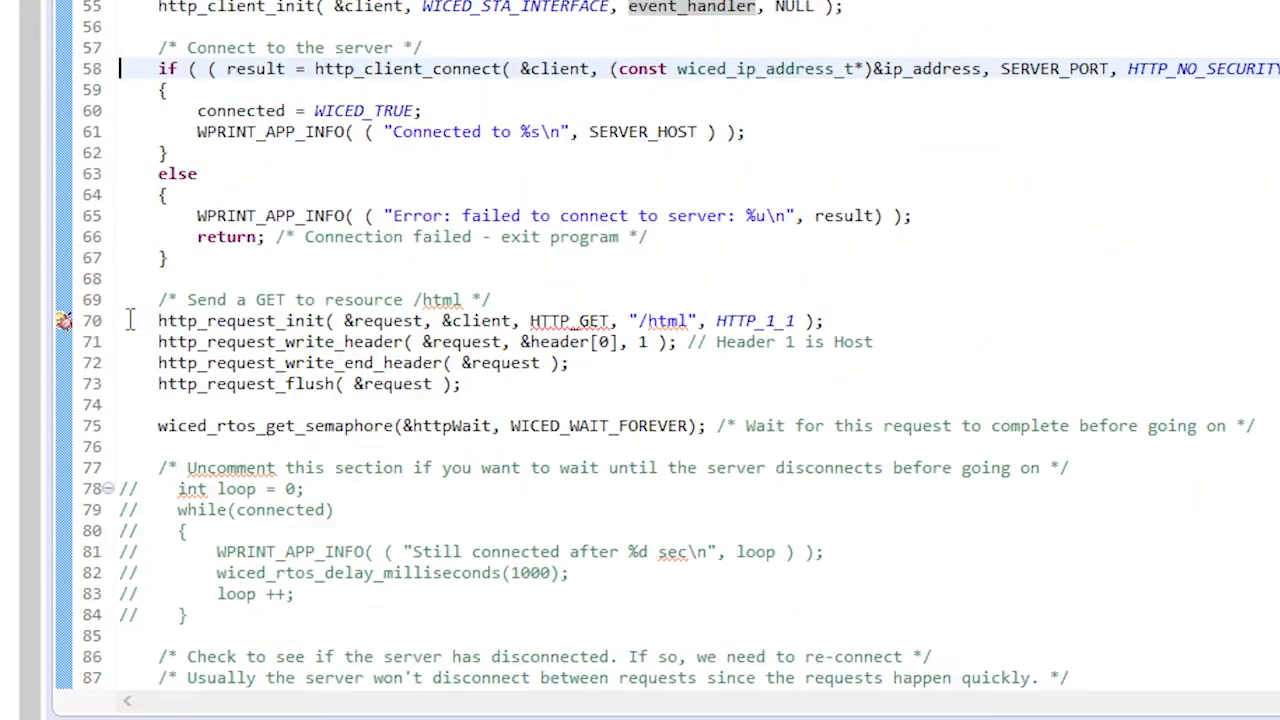
# Scroll down through the GET request code to the event_handler callback definition.
pyautogui.scroll(-3)
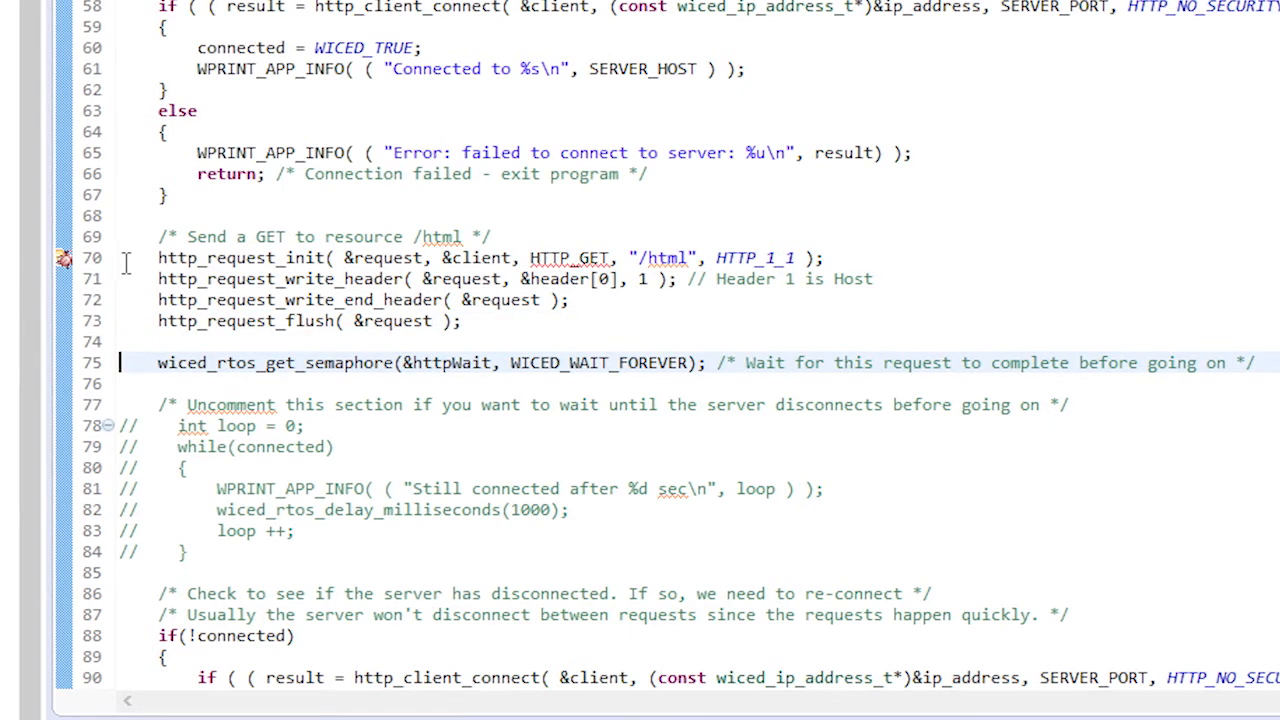
pyautogui.scroll(-3)
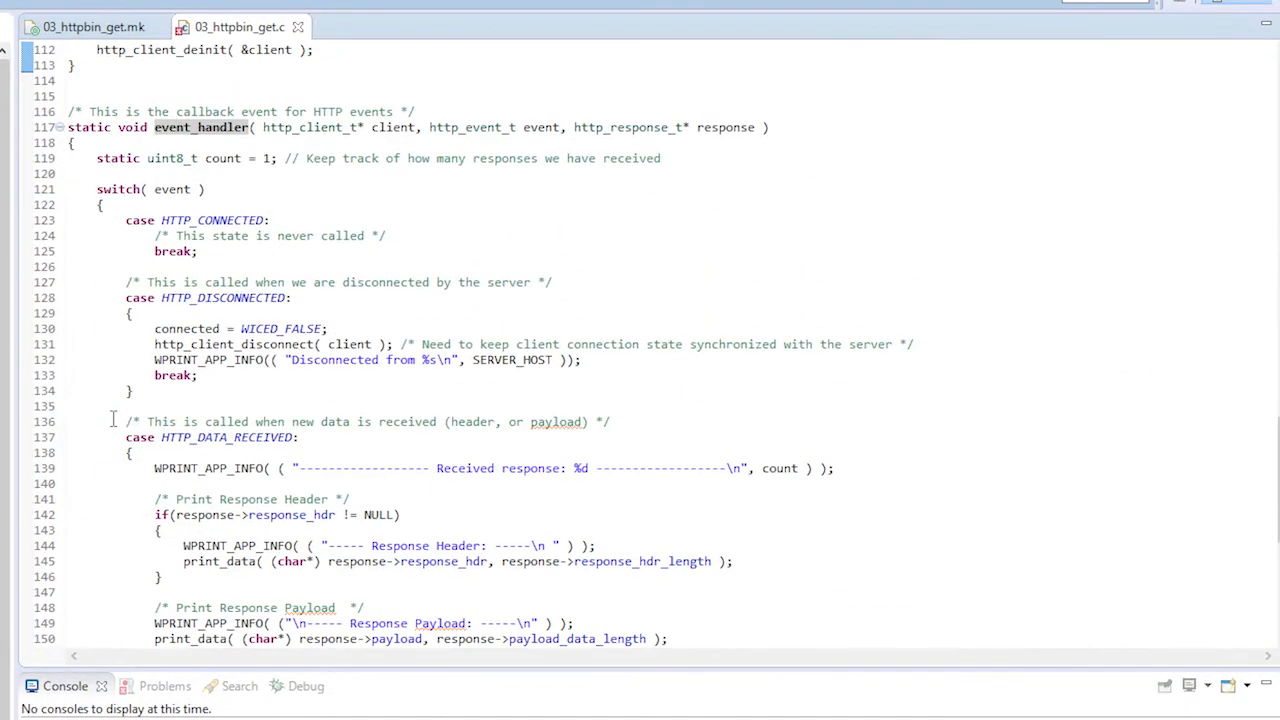
# Highlight event_handler and its wiced_rtos_set_semaphore call, then scroll back toward the reconnect block.
pyautogui.doubleClick(201, 127)
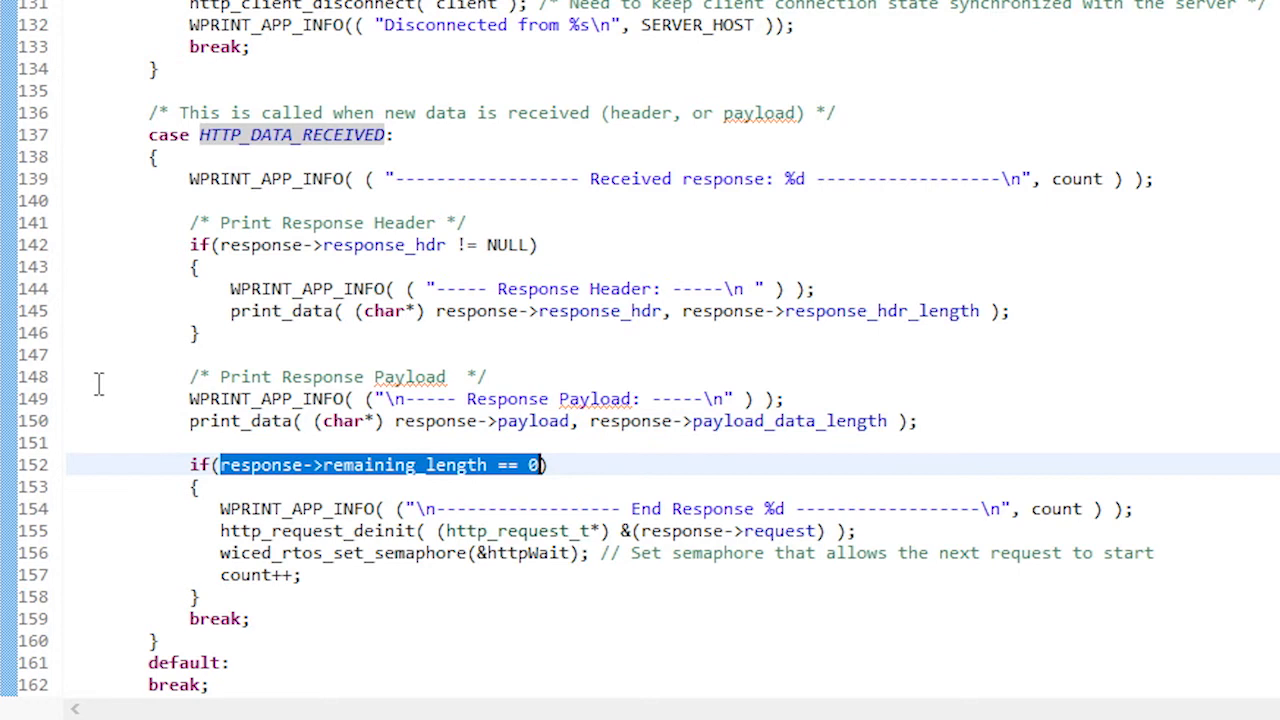
pyautogui.doubleClick(318, 530)
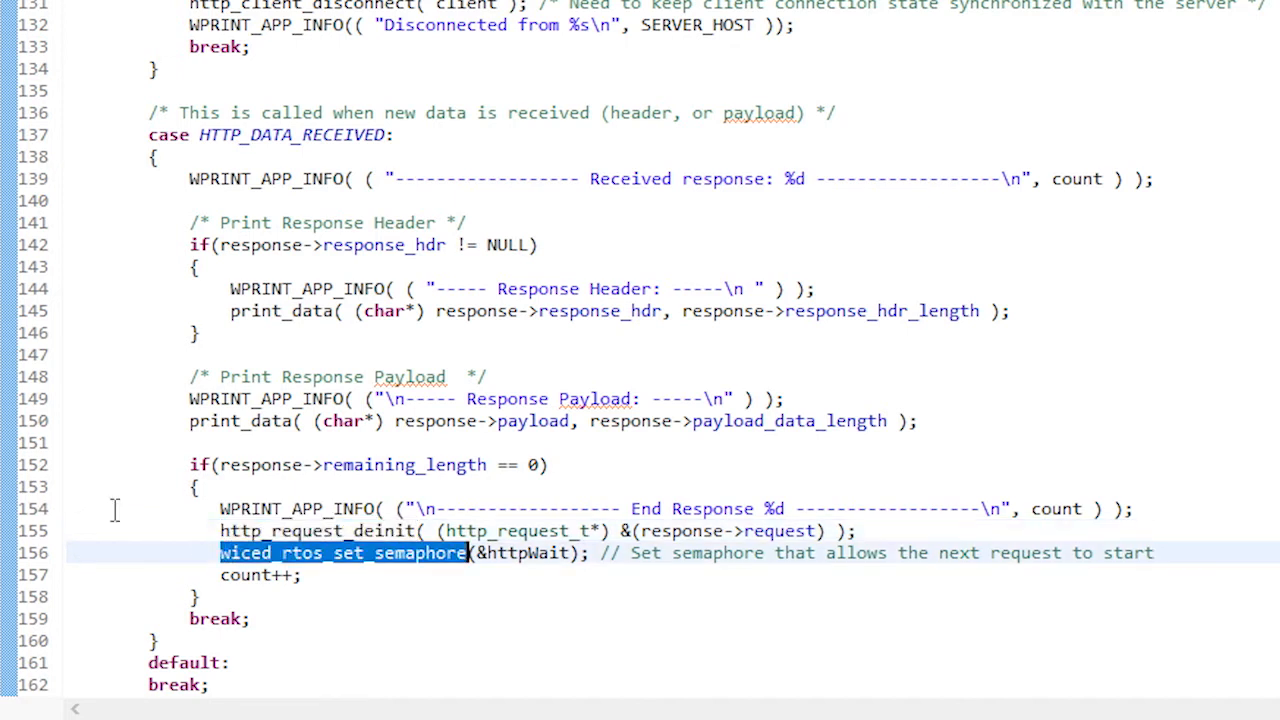
pyautogui.moveTo(74, 550)
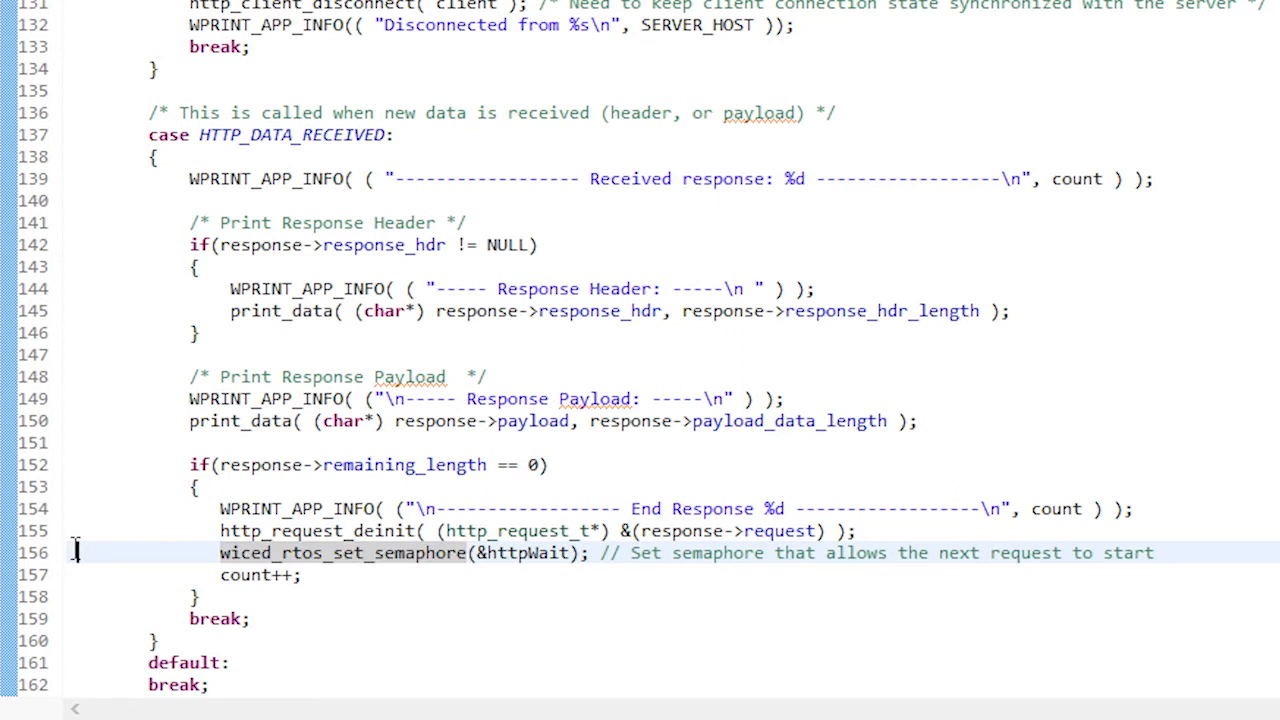
pyautogui.scroll(3)
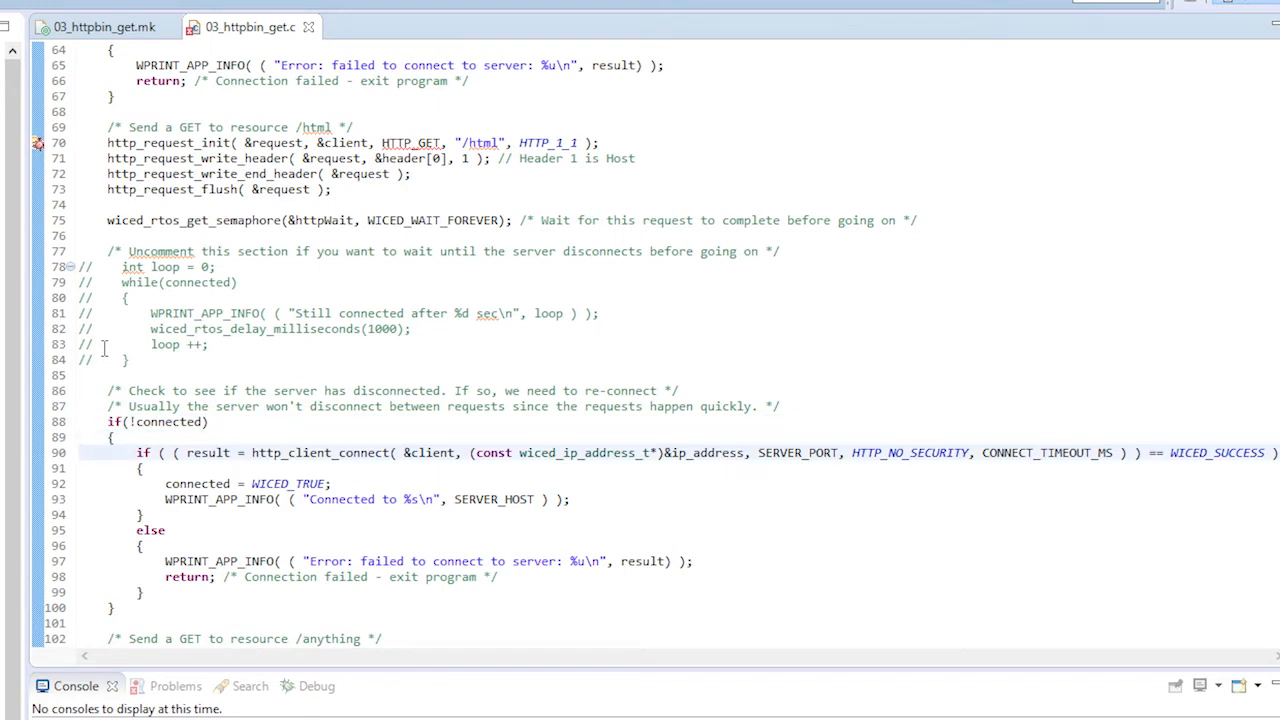
pyautogui.scroll(-3)
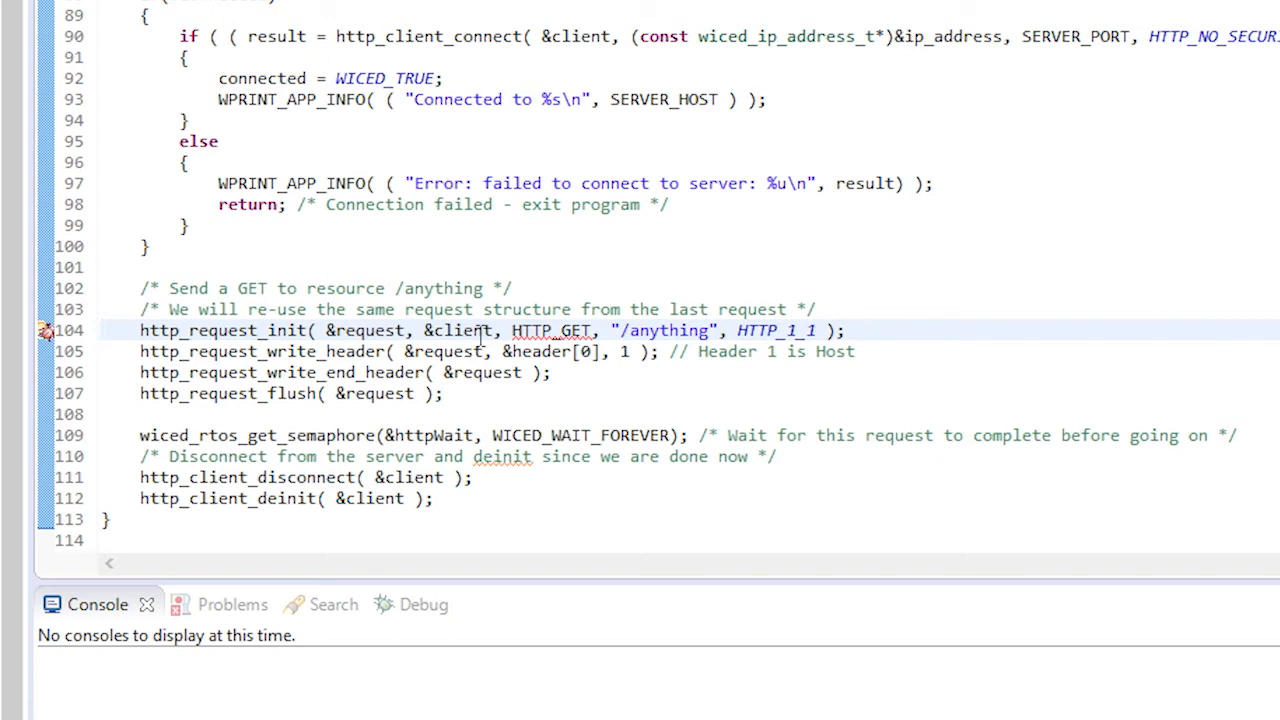
pyautogui.doubleClick(666, 330)
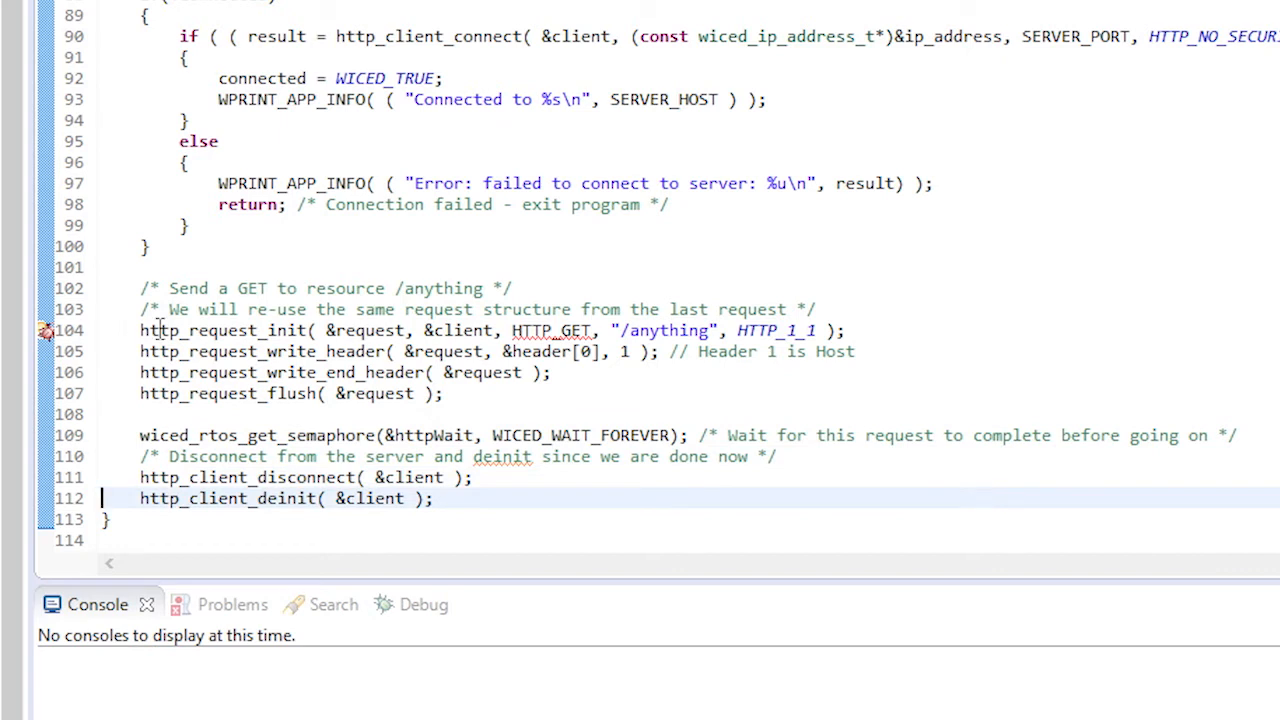
pyautogui.scroll(-3)
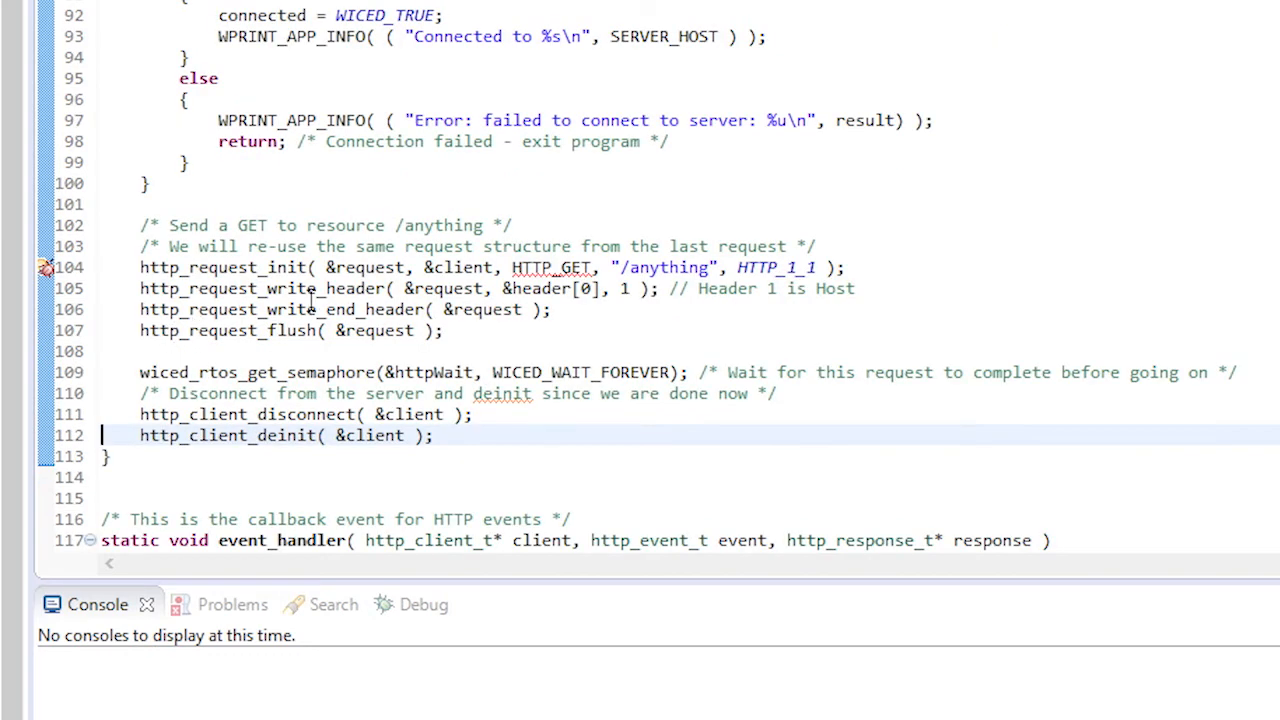
pyautogui.scroll(-3)
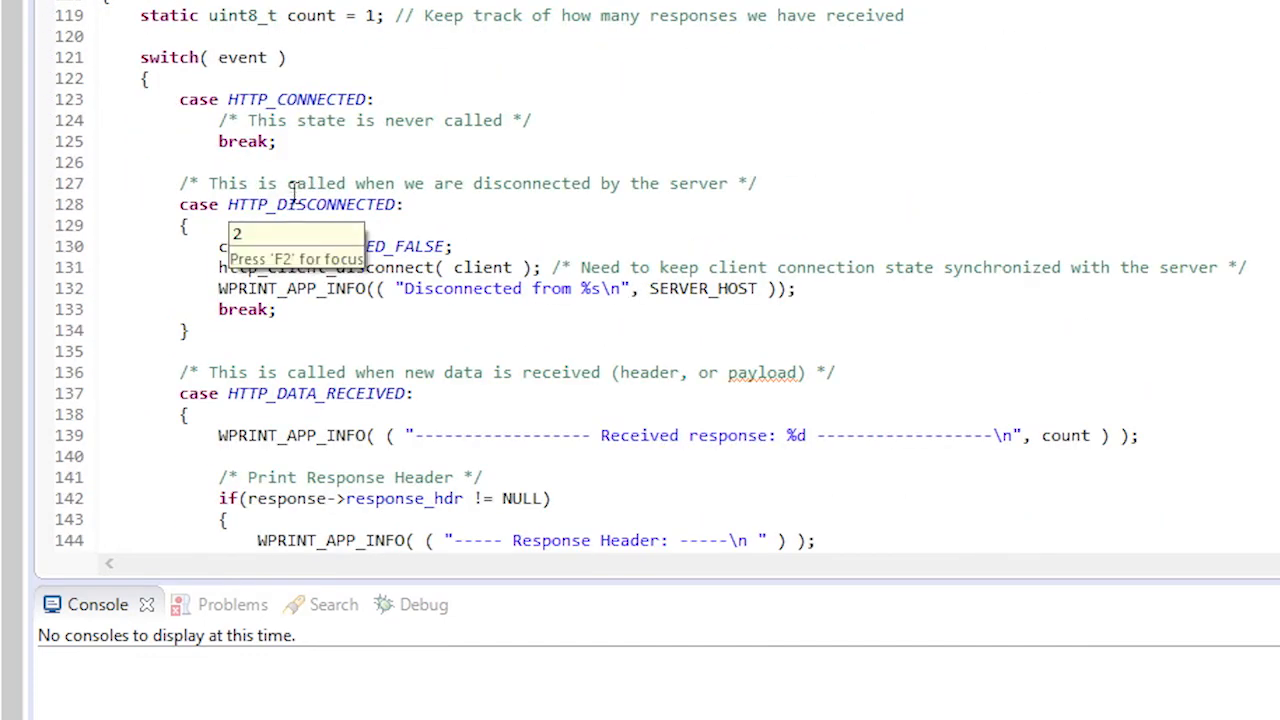
pyautogui.doubleClick(310, 204)
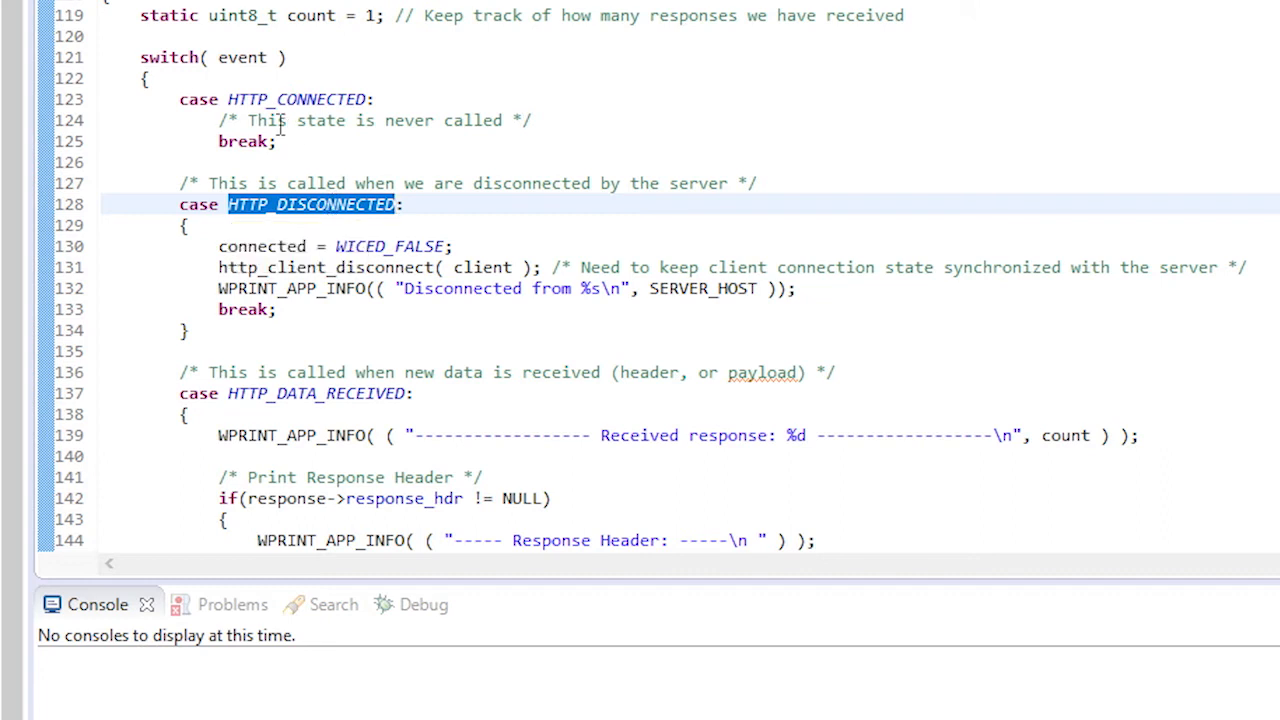
pyautogui.moveTo(320, 267)
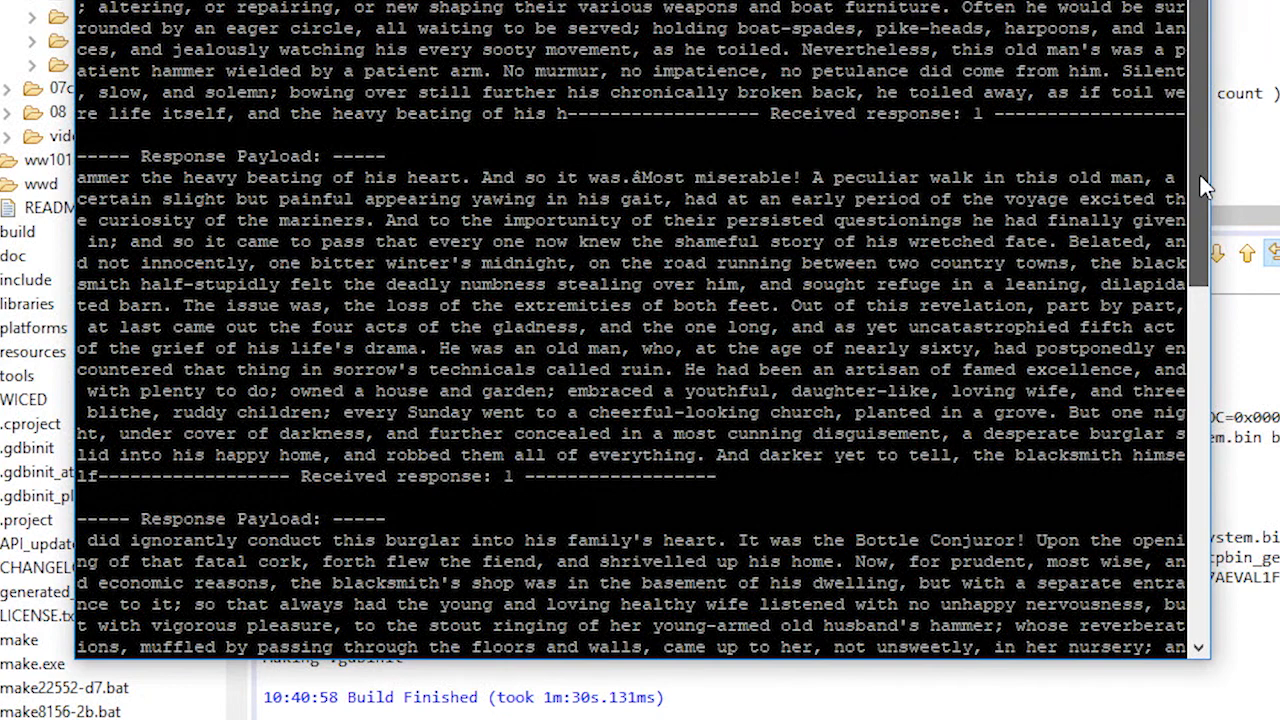
# Scroll the serial log to 'End Response 2' and the disconnect, then open 04_httpbin_get_tls.c.
pyautogui.scroll(-3)
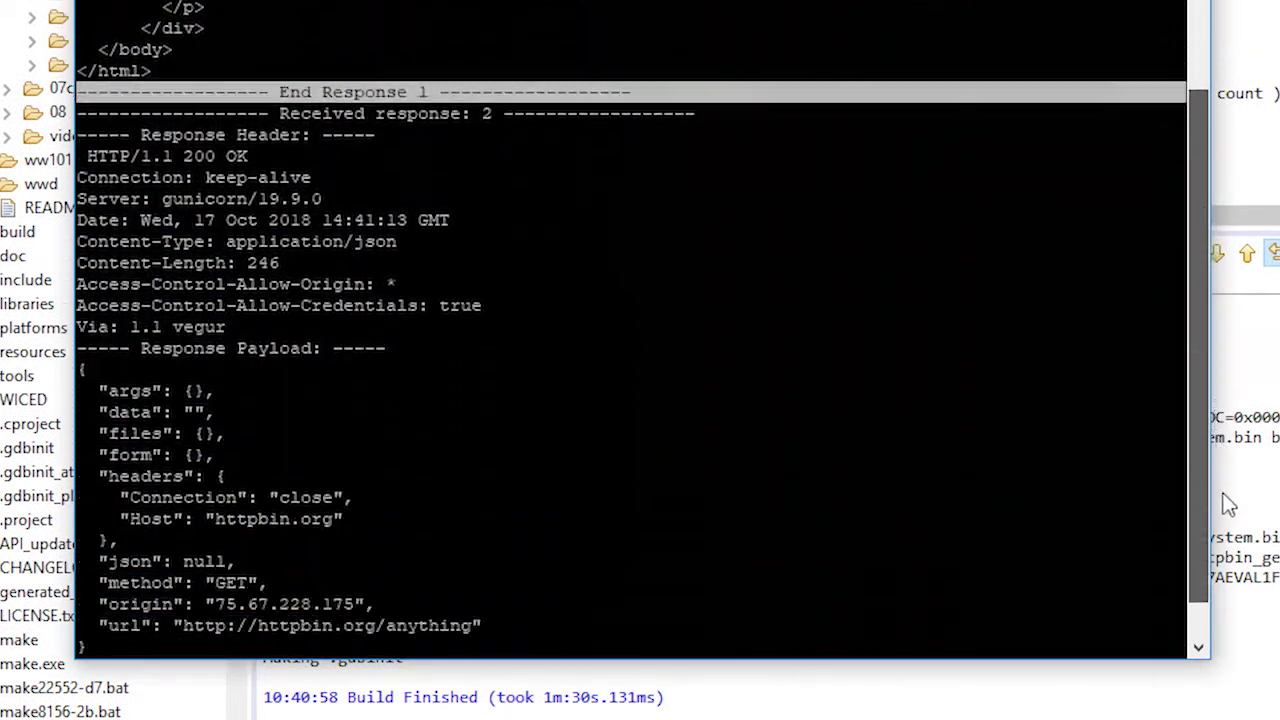
pyautogui.scroll(-3)
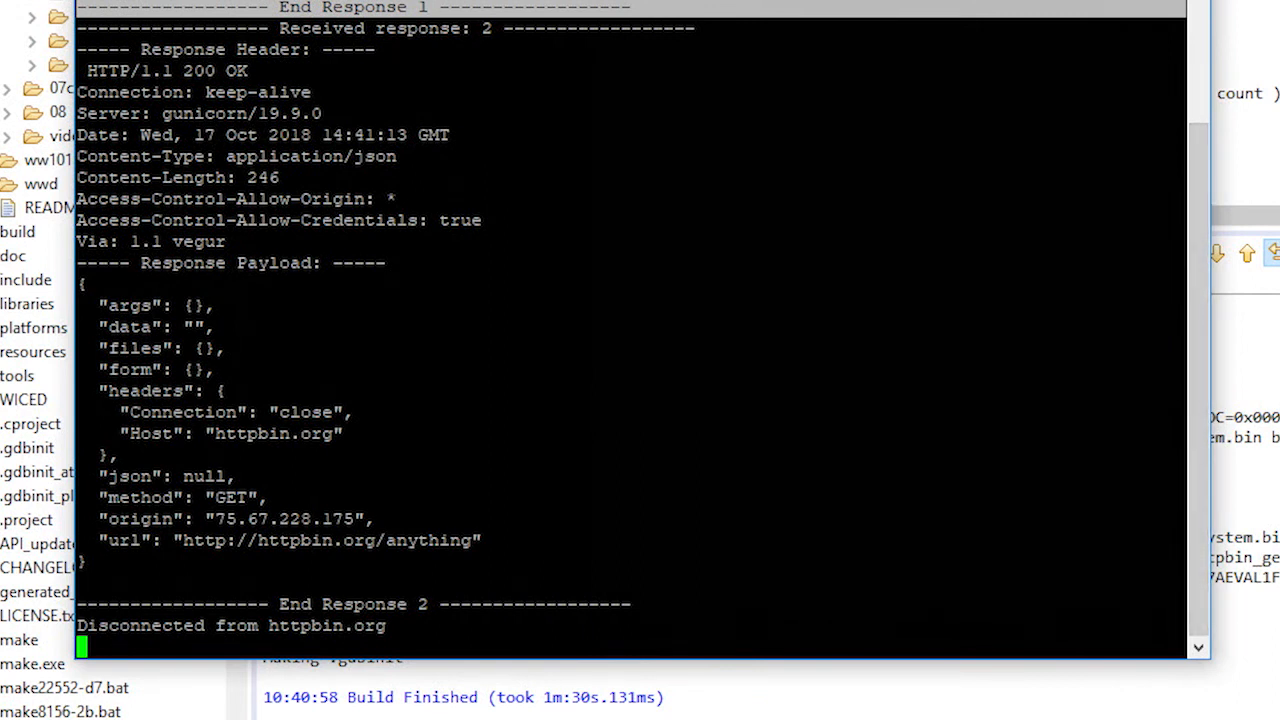
pyautogui.doubleClick(144, 497)
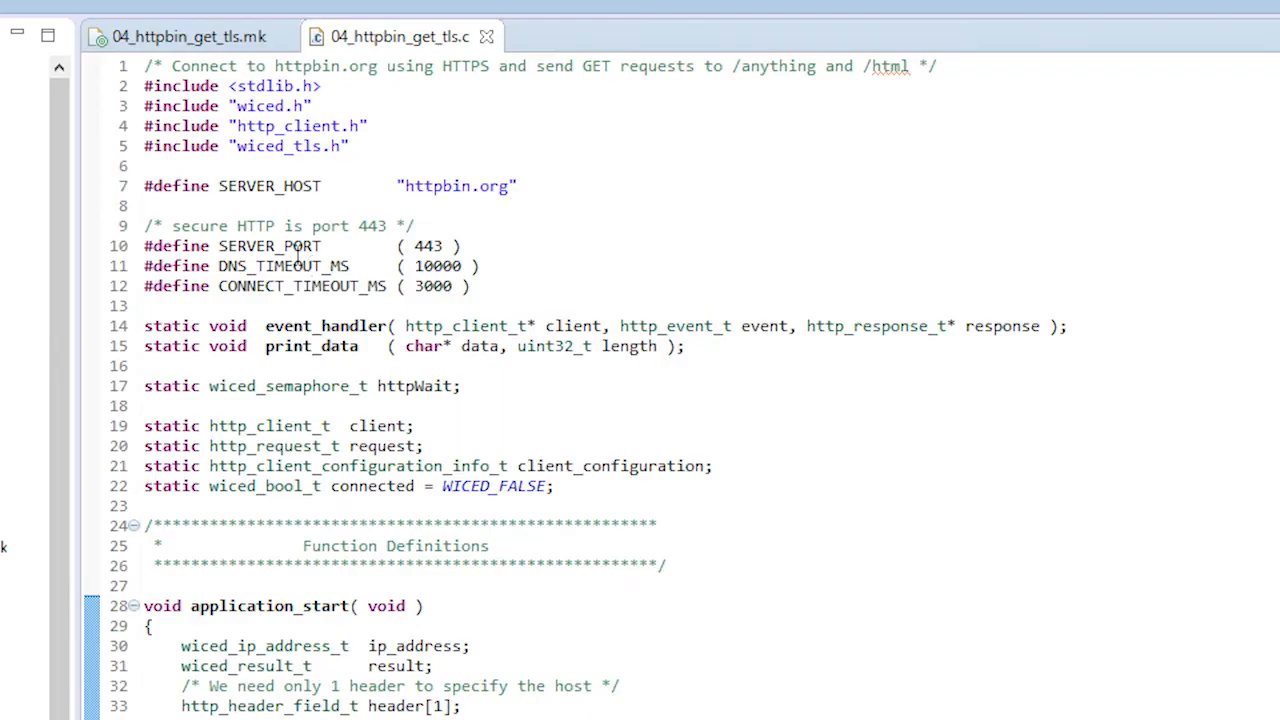
# Highlight the port 443 setting, then scroll to and highlight the wiced_dct_read_lock call.
pyautogui.doubleClick(427, 246)
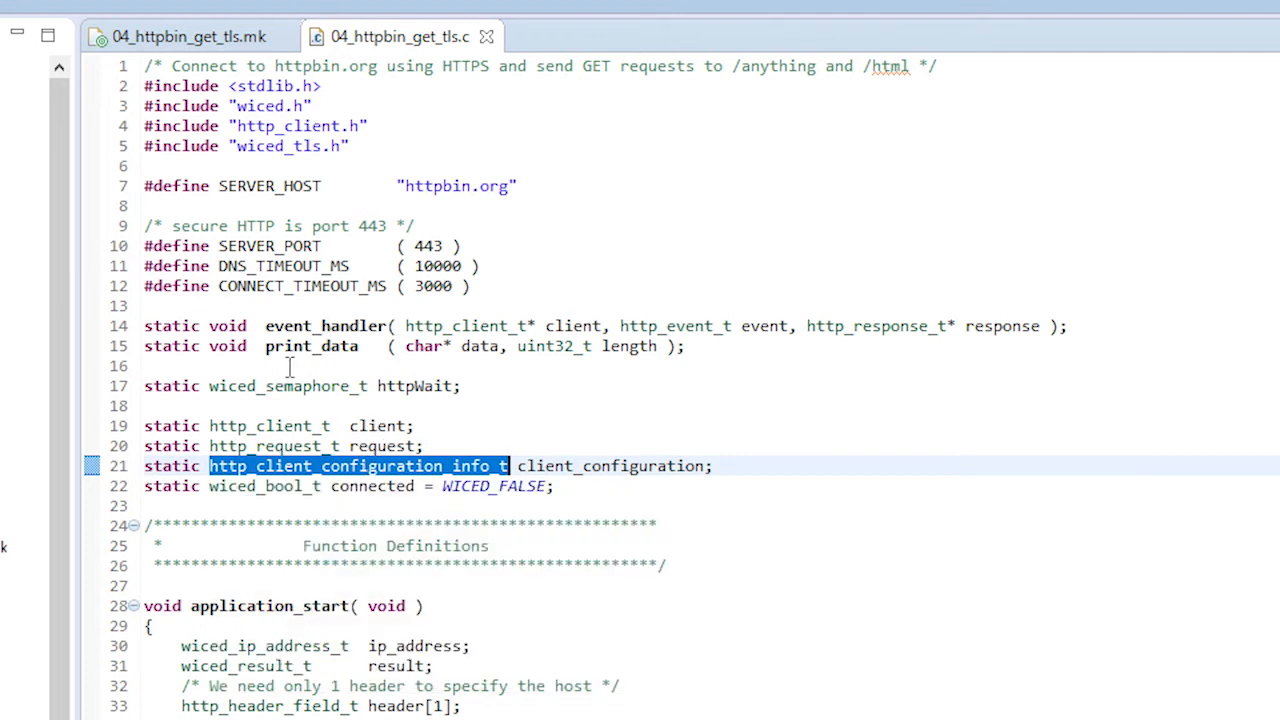
pyautogui.scroll(-3)
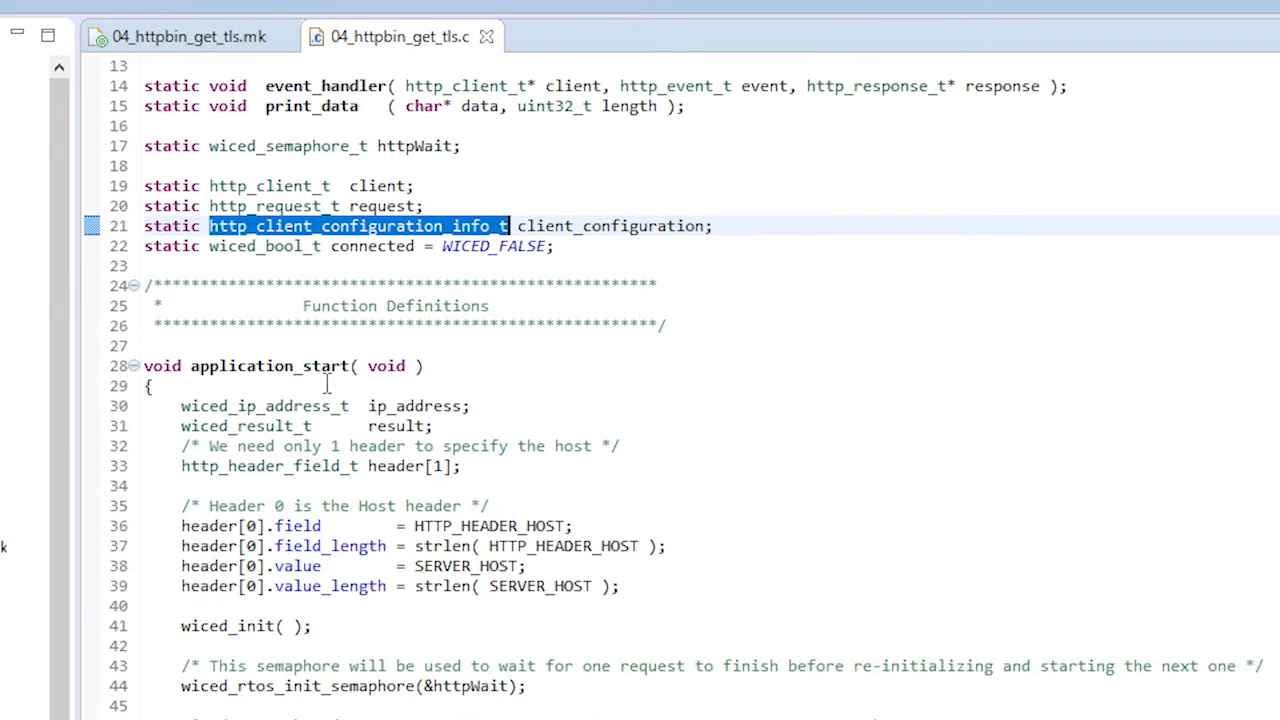
pyautogui.scroll(-3)
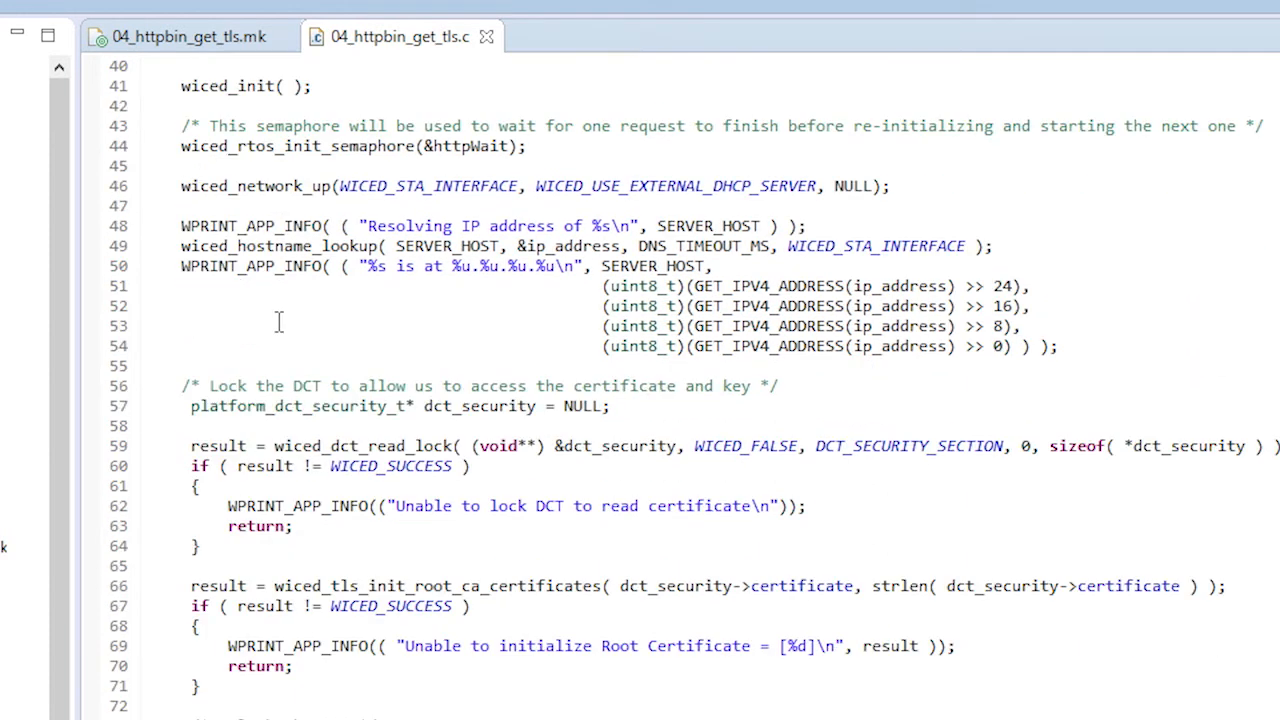
pyautogui.scroll(-3)
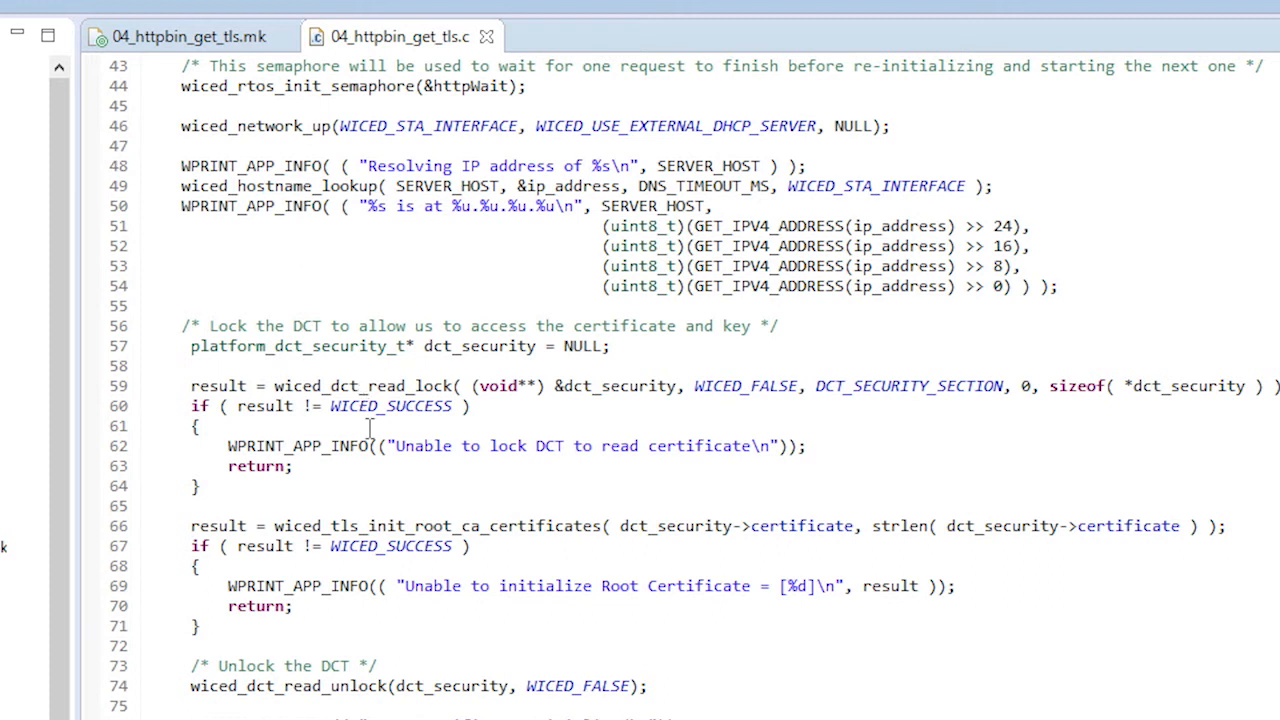
pyautogui.doubleClick(360, 385)
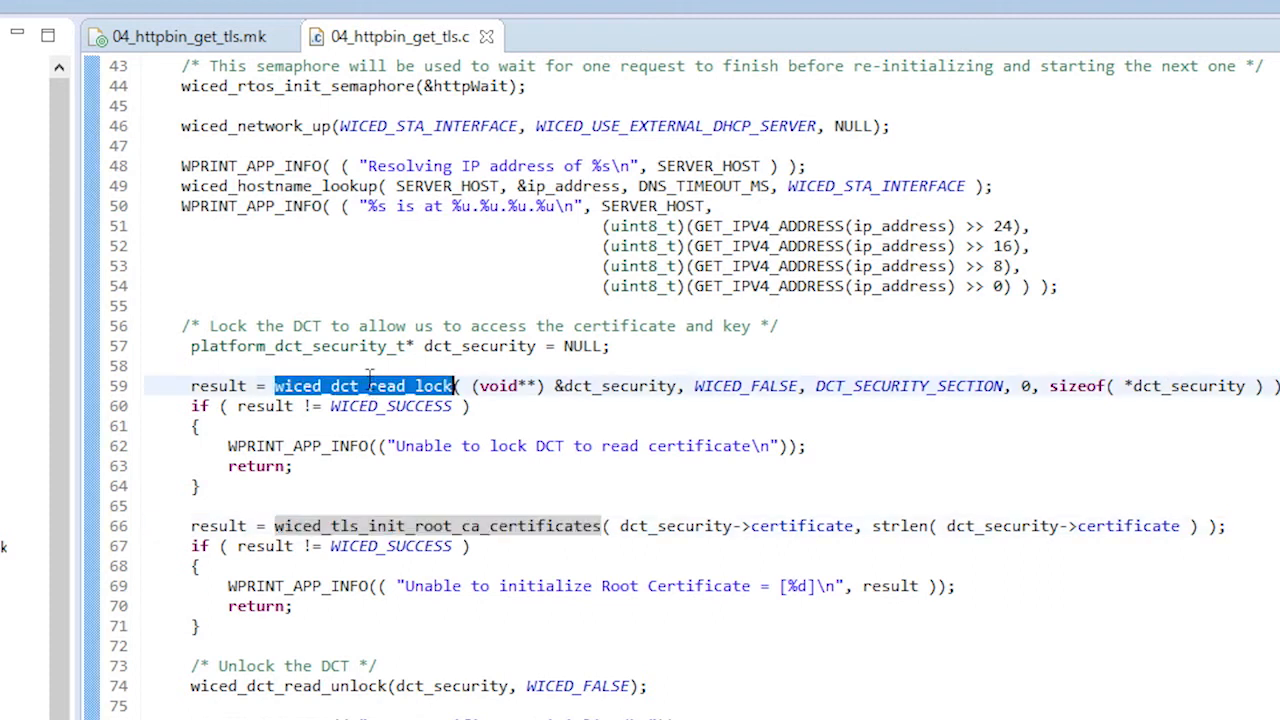
# Open 04_httpbin_get_tls.mk and point out the CERTIFICATE := ca_certificate.cer line.
pyautogui.click(190, 37)
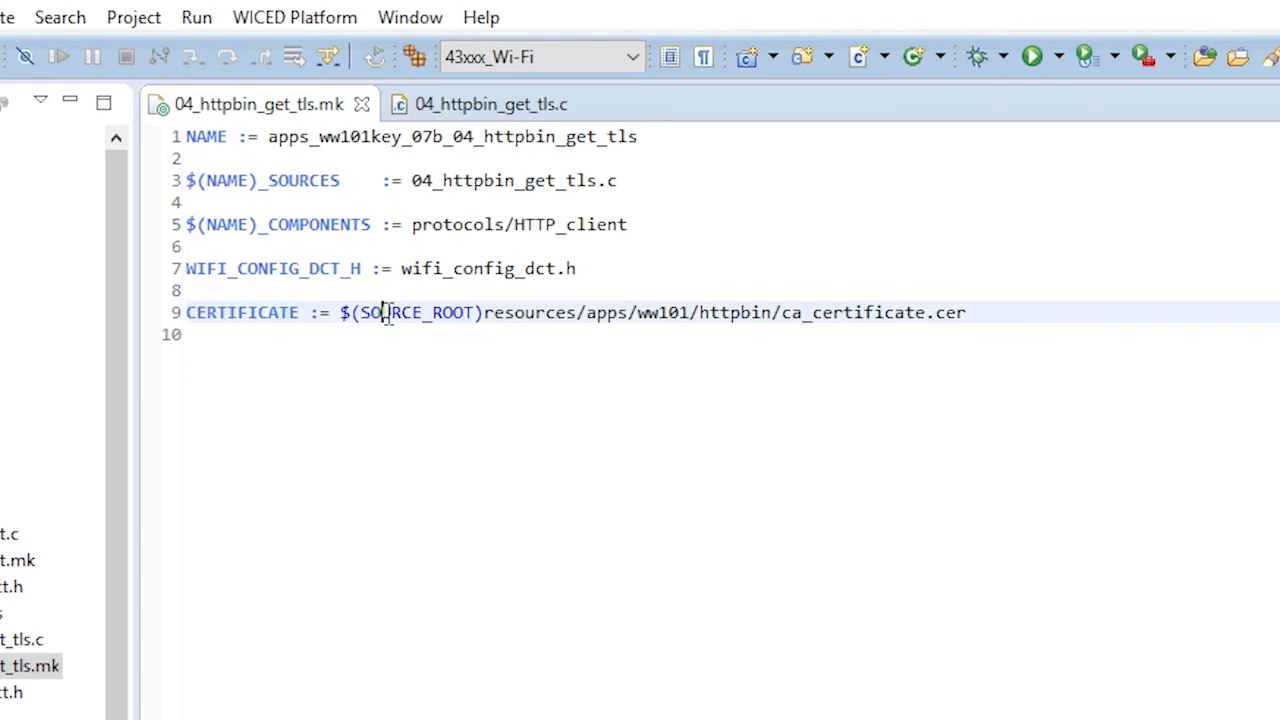
pyautogui.click(428, 104)
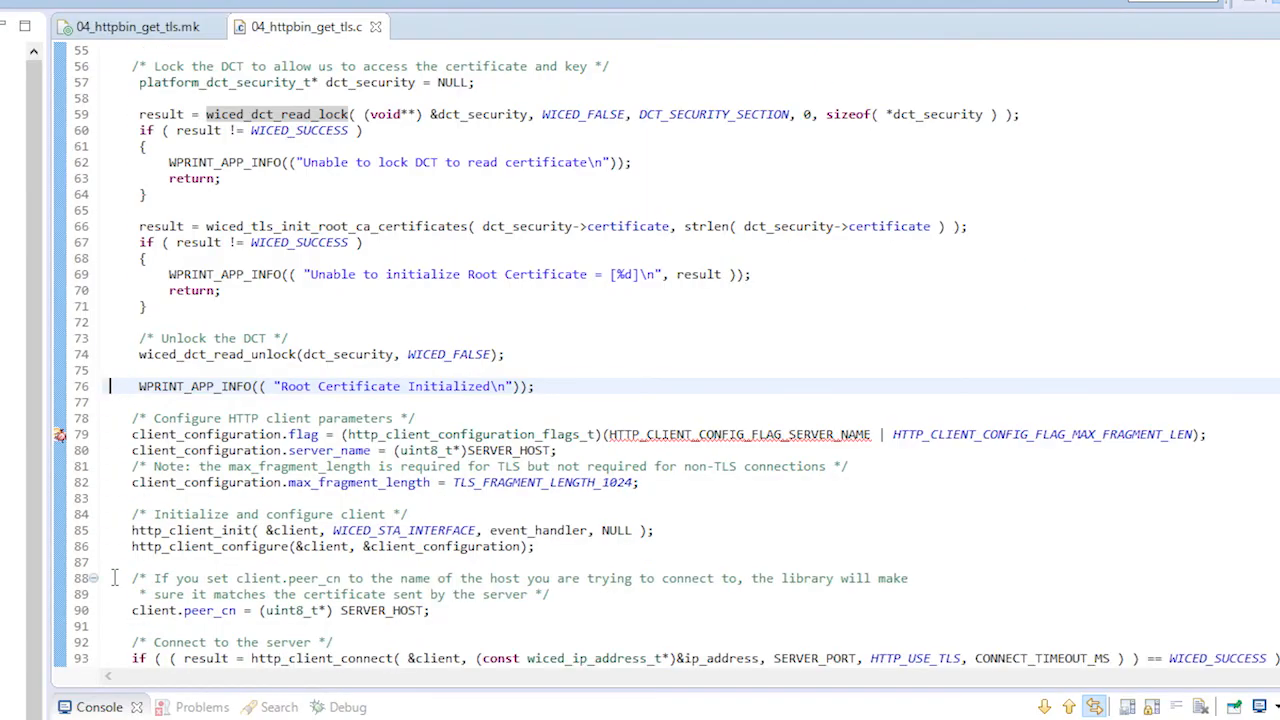
pyautogui.scroll(-3)
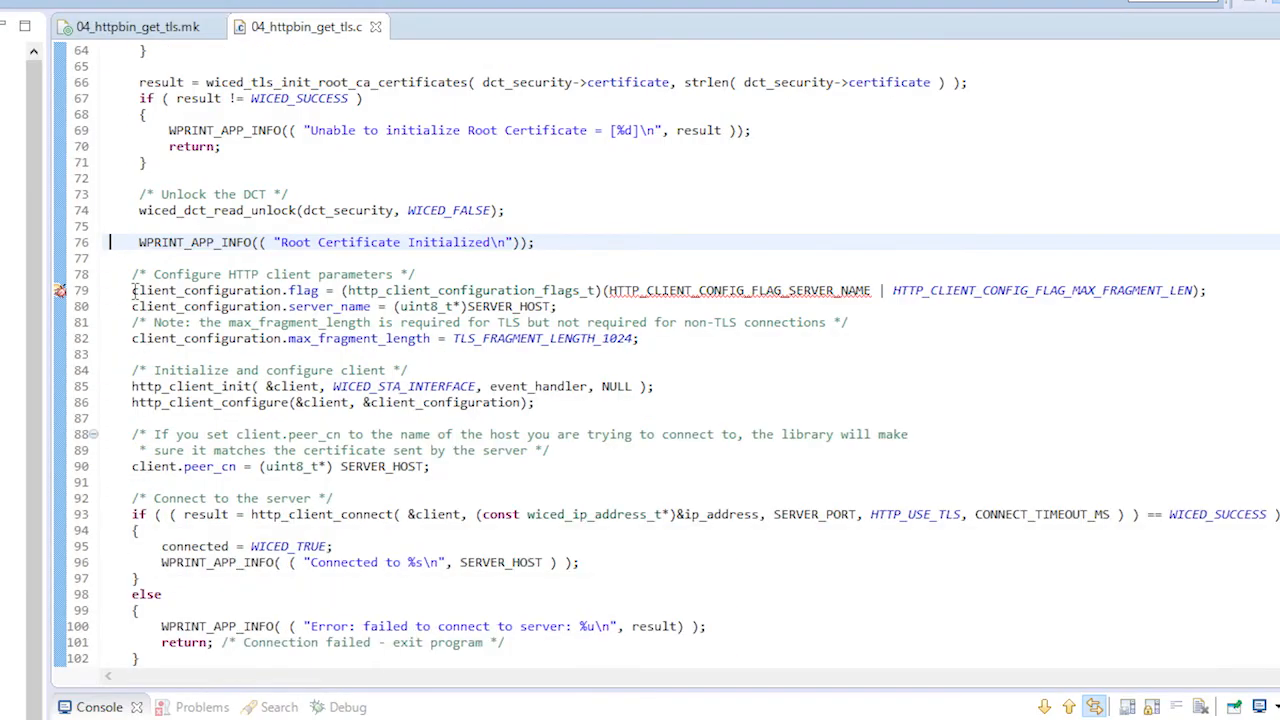
pyautogui.moveTo(131, 290); pyautogui.dragTo(639, 338)
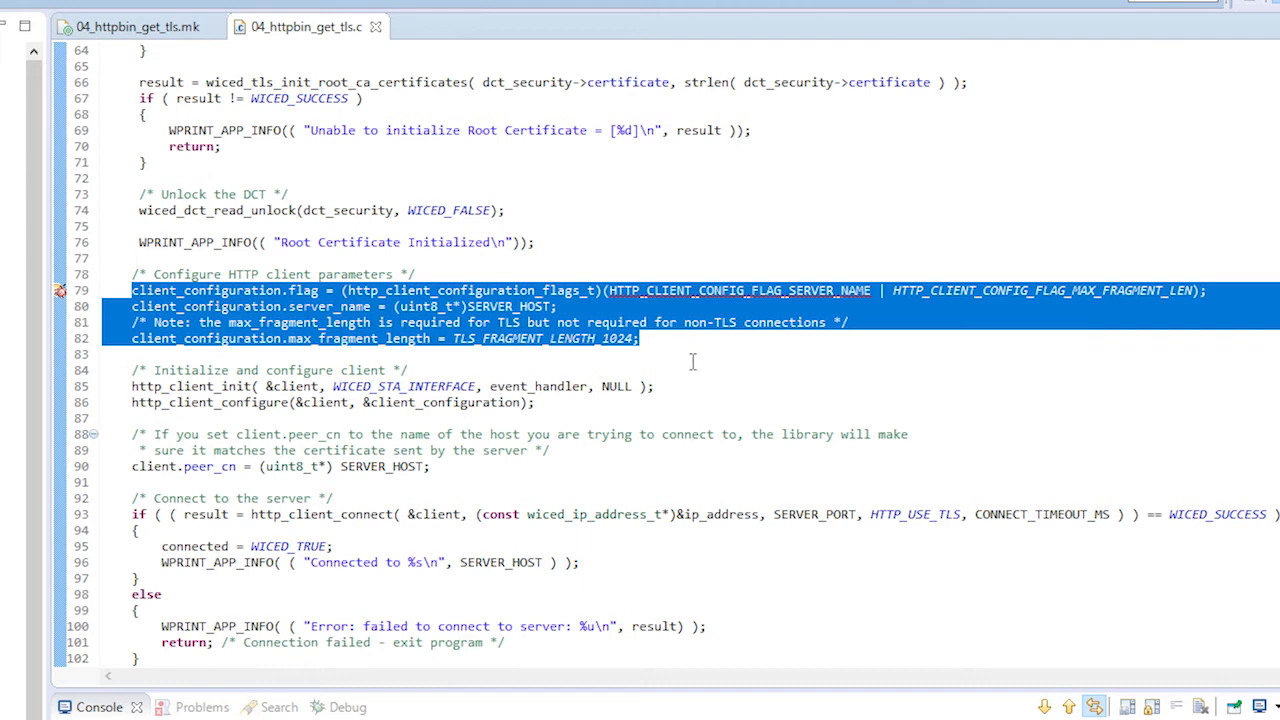
pyautogui.click(115, 290)
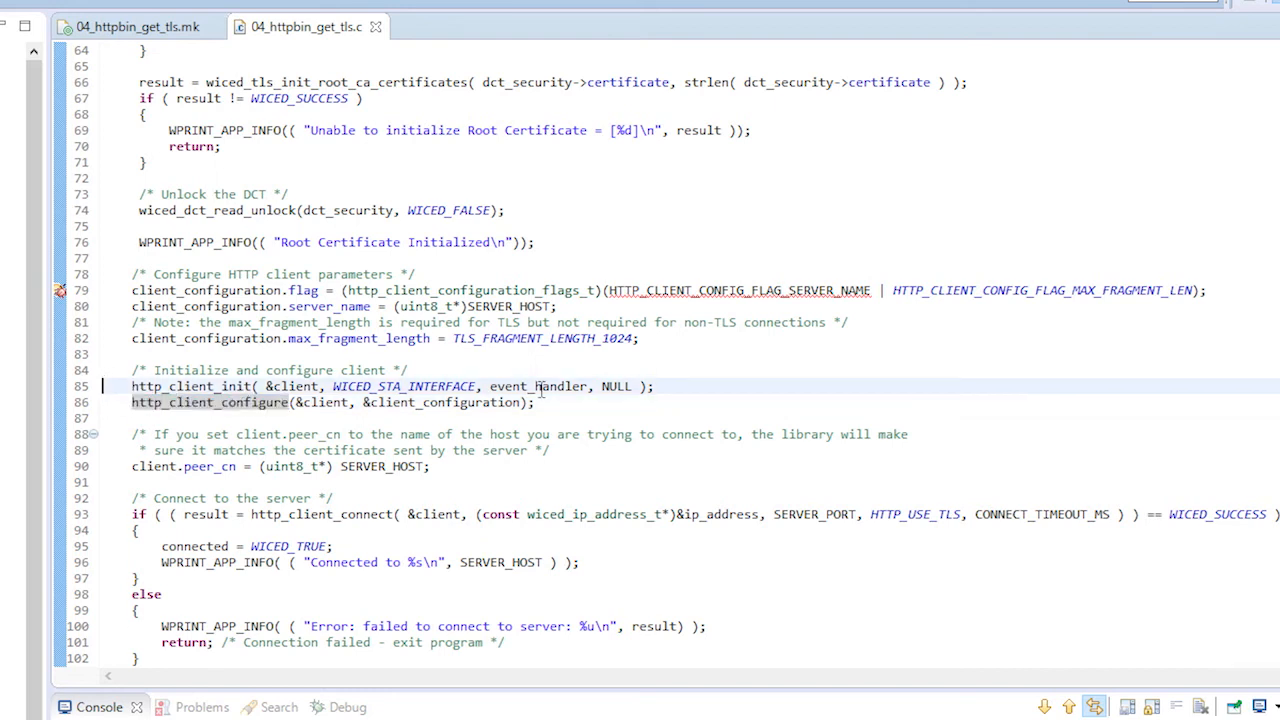
pyautogui.doubleClick(617, 386)
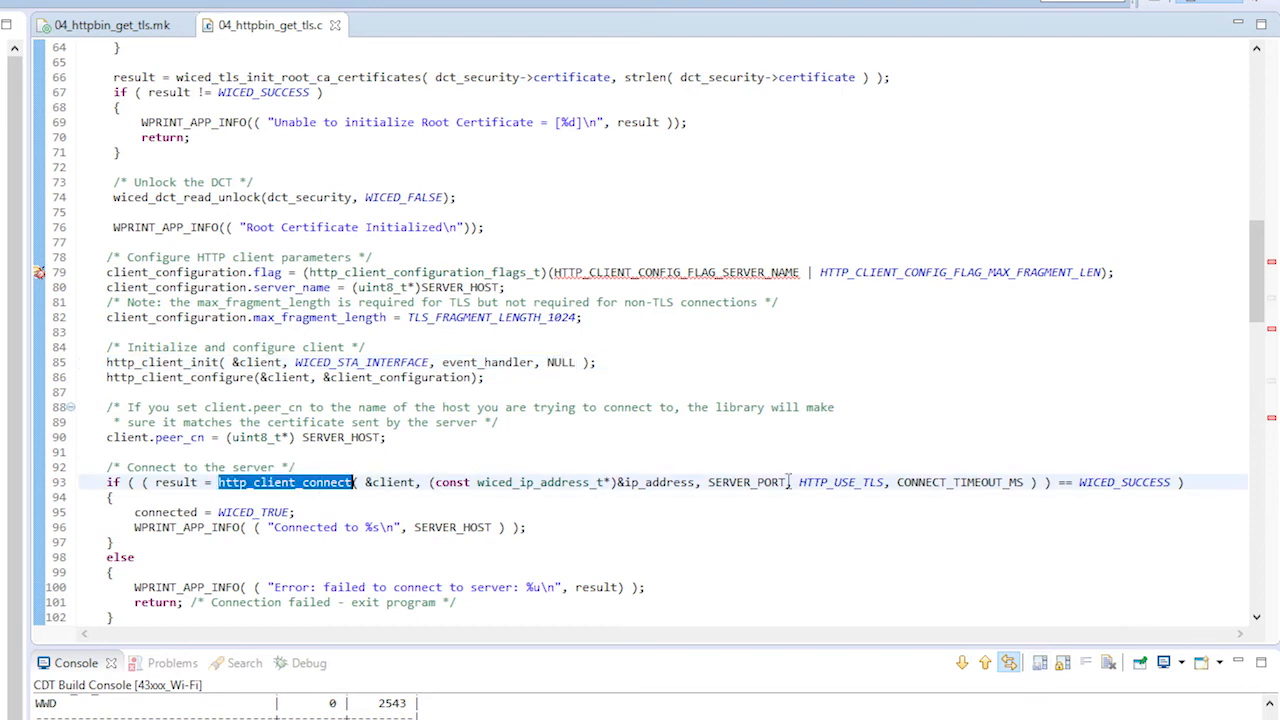
pyautogui.doubleClick(840, 482)
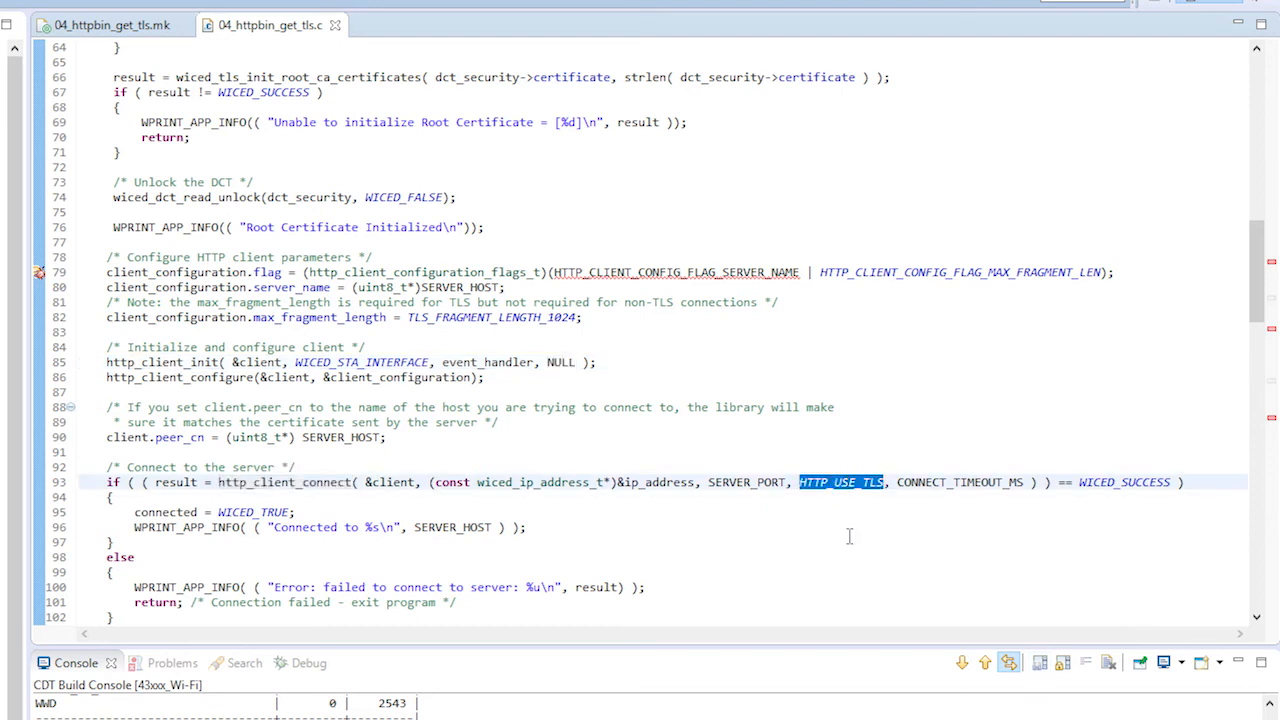